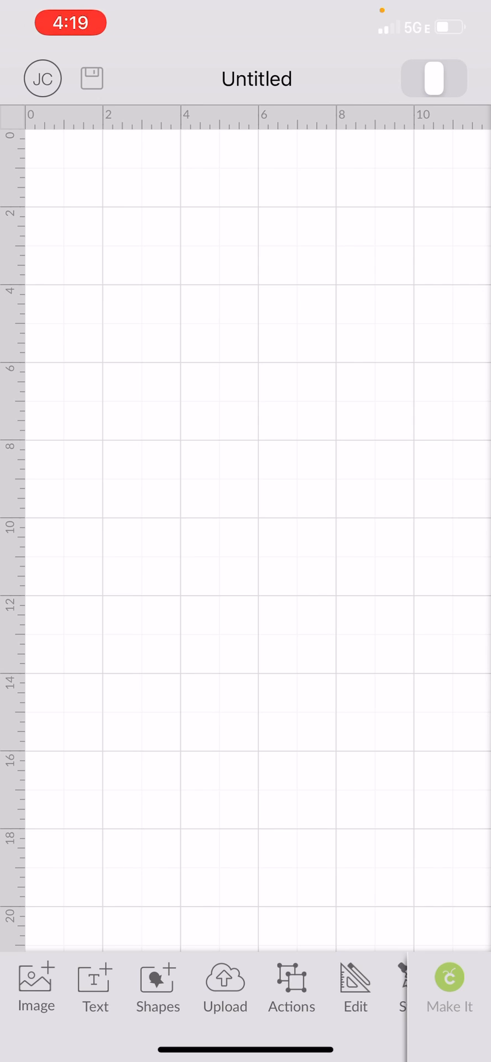
# Step: Upload the red crewmate 'kinda sus' photo from the phone's photo library
pyautogui.click(224, 989)
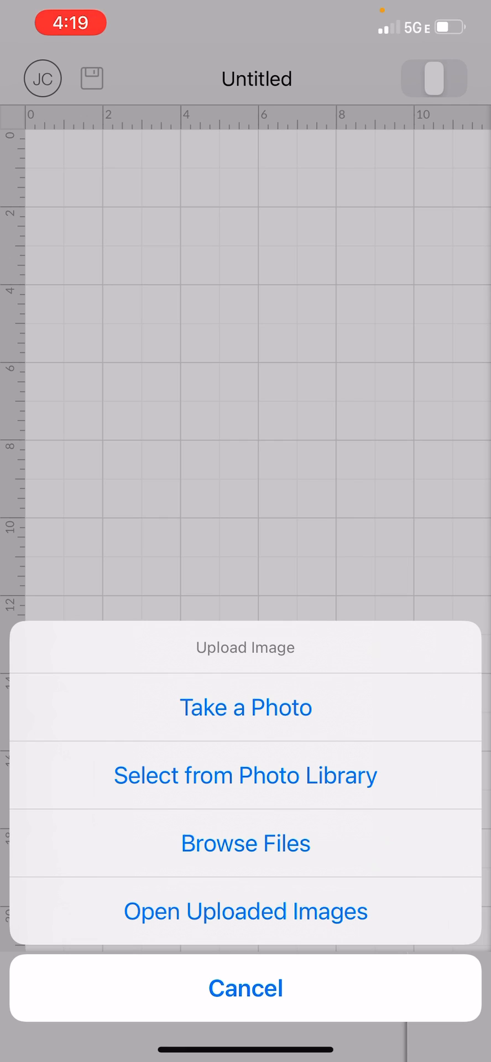
pyautogui.click(245, 775)
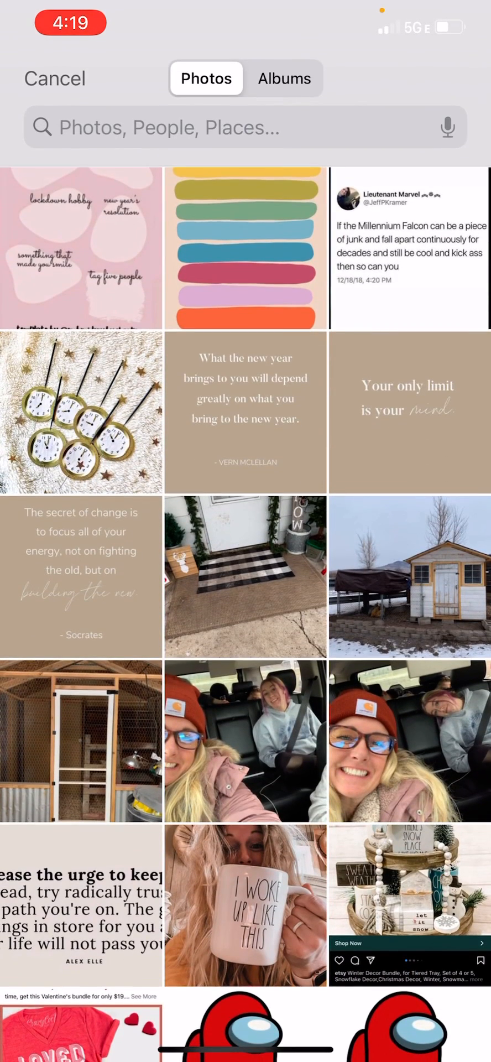
pyautogui.click(245, 1023)
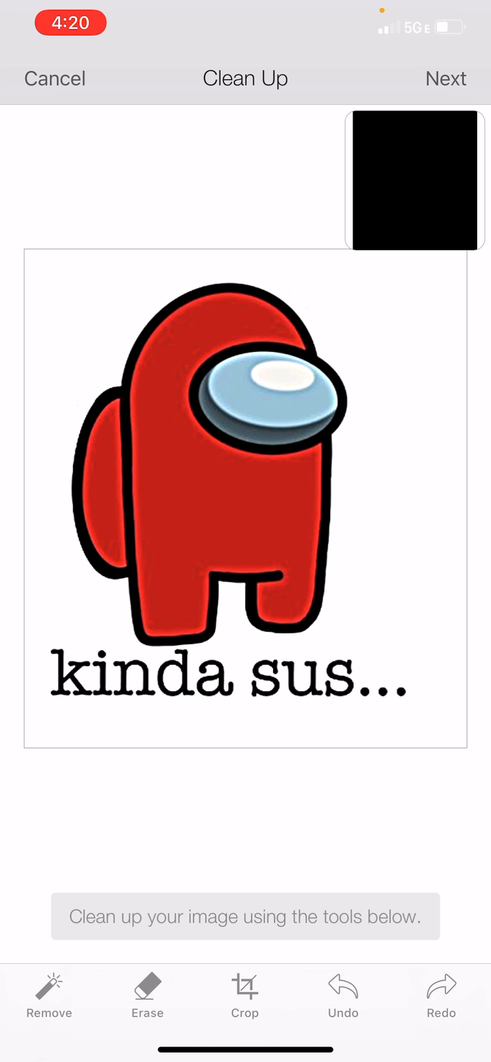
# Step: Skip cleanup, keeping the whole image, and continue to the Refine screen
pyautogui.click(48, 996)
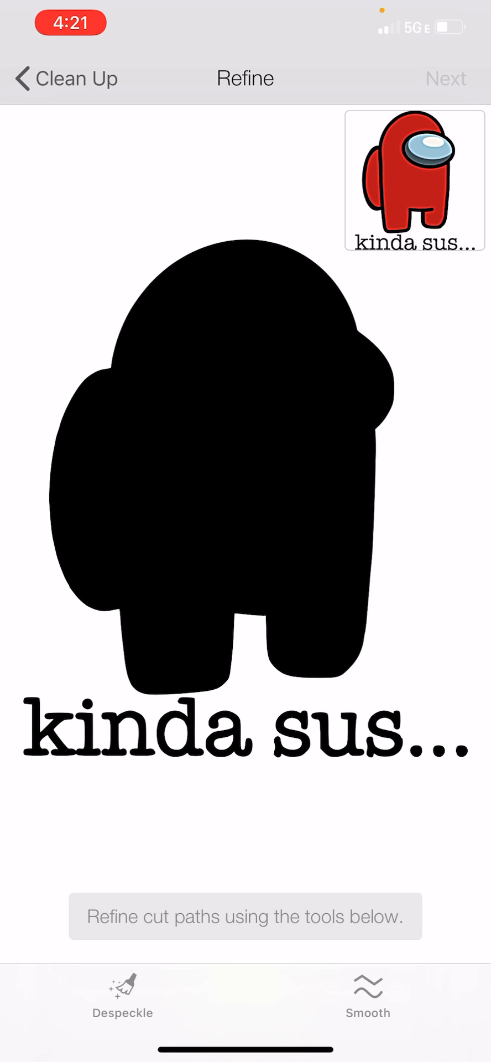
# Step: Save the full silhouette as cut image 'kinda sus 1' and close the image library
pyautogui.click(446, 79)
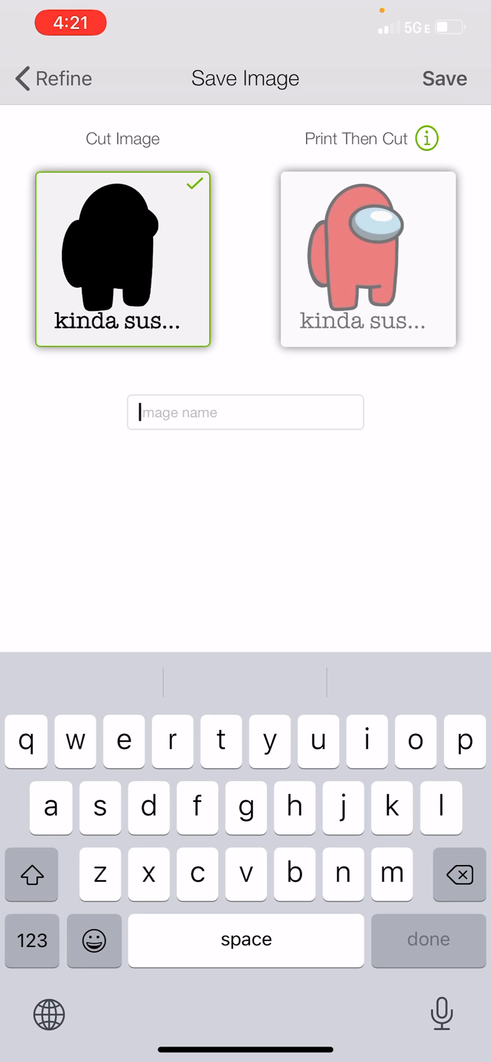
pyautogui.write('kinda')
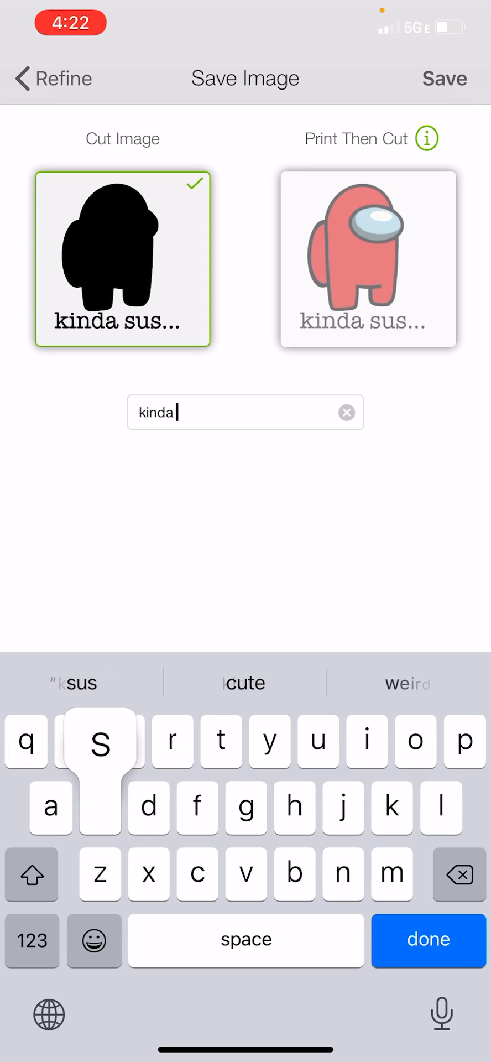
pyautogui.write('sus')
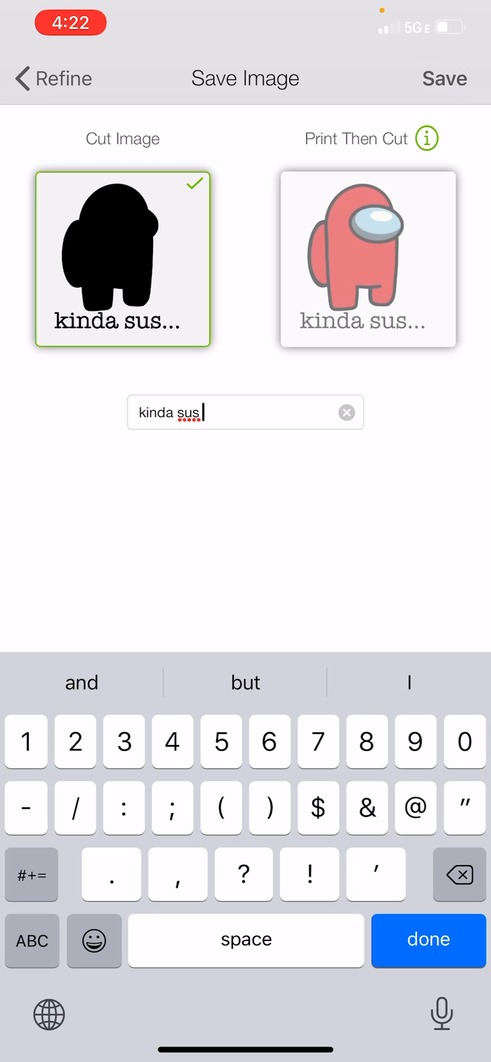
pyautogui.write('1')
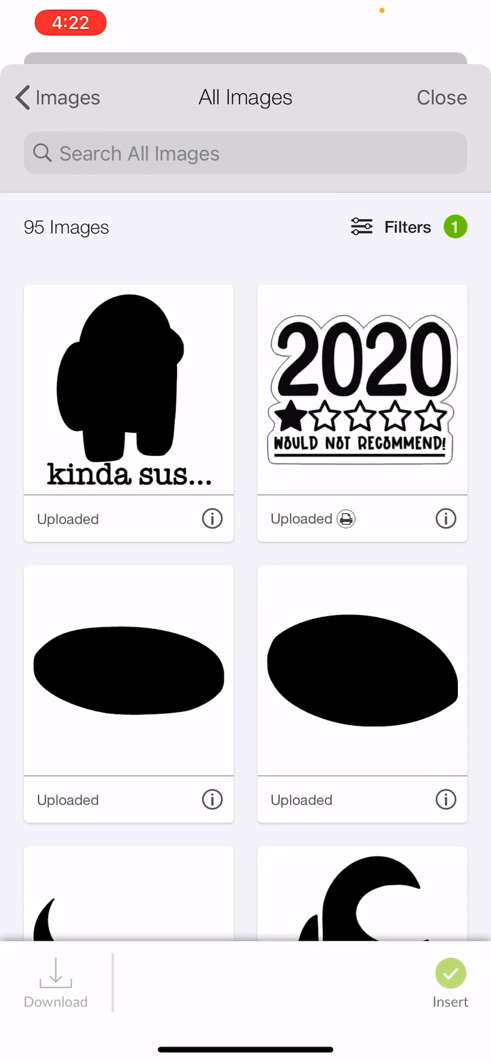
pyautogui.click(442, 97)
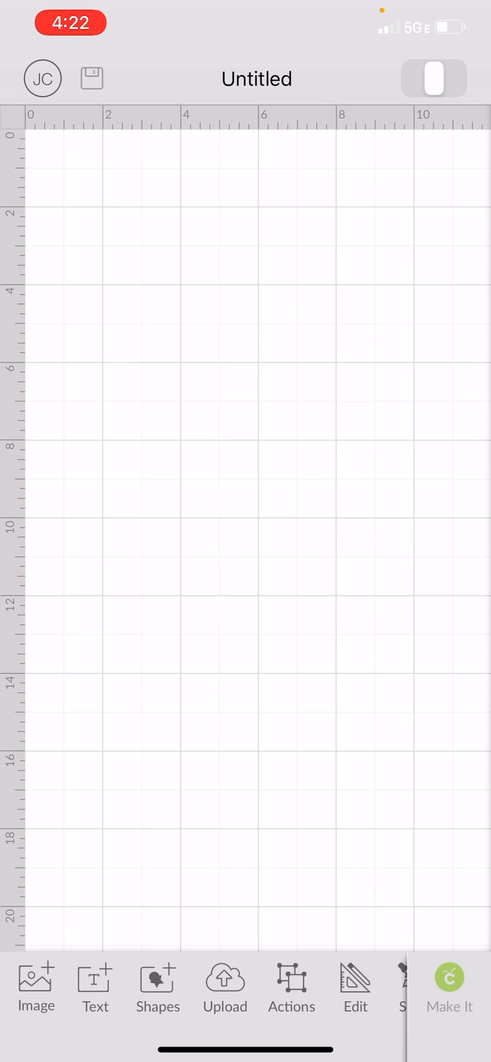
# Step: Re-upload the crewmate photo and remove its black outline and visor areas
pyautogui.click(224, 989)
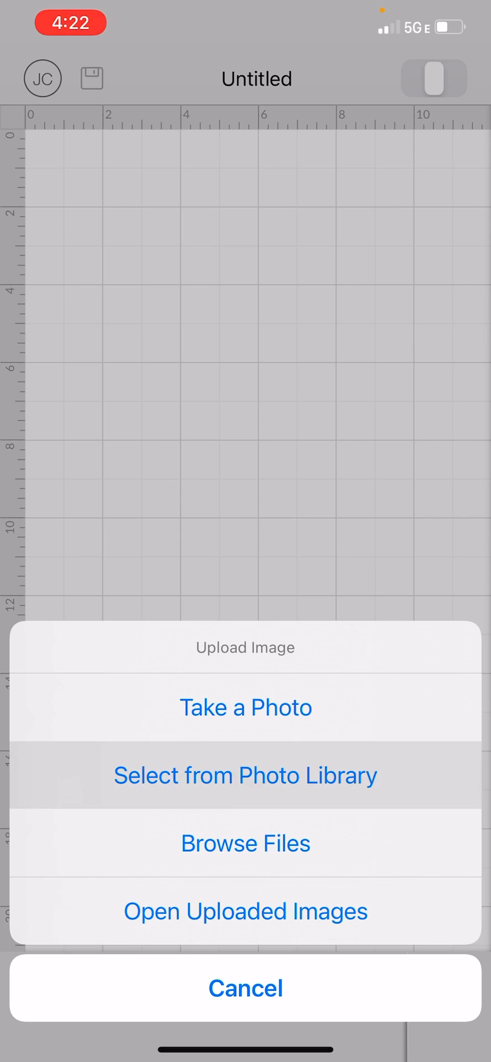
pyautogui.click(245, 987)
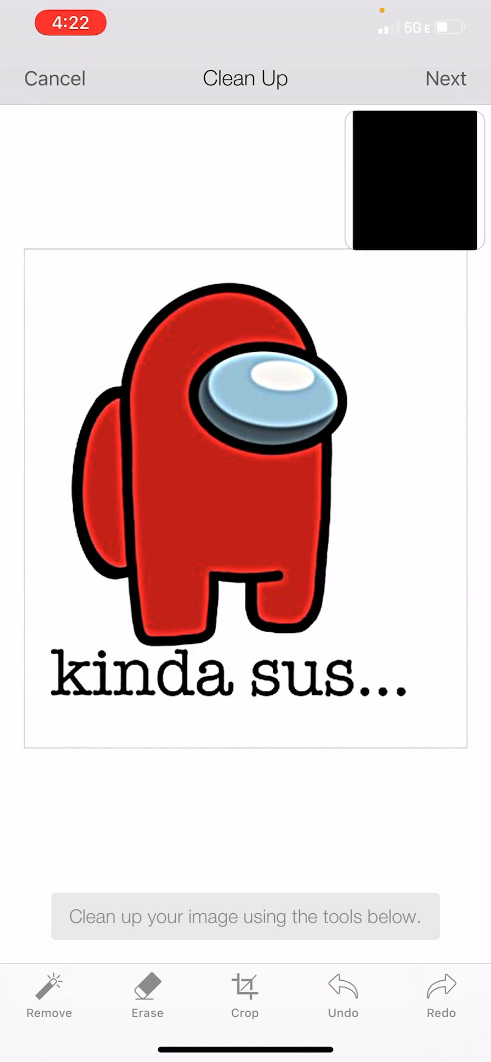
pyautogui.click(49, 992)
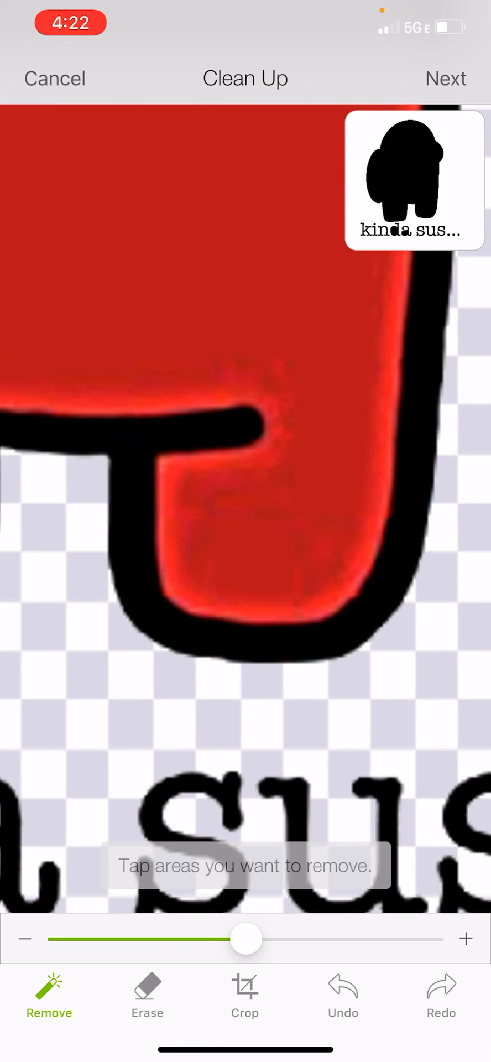
pyautogui.click(246, 530)
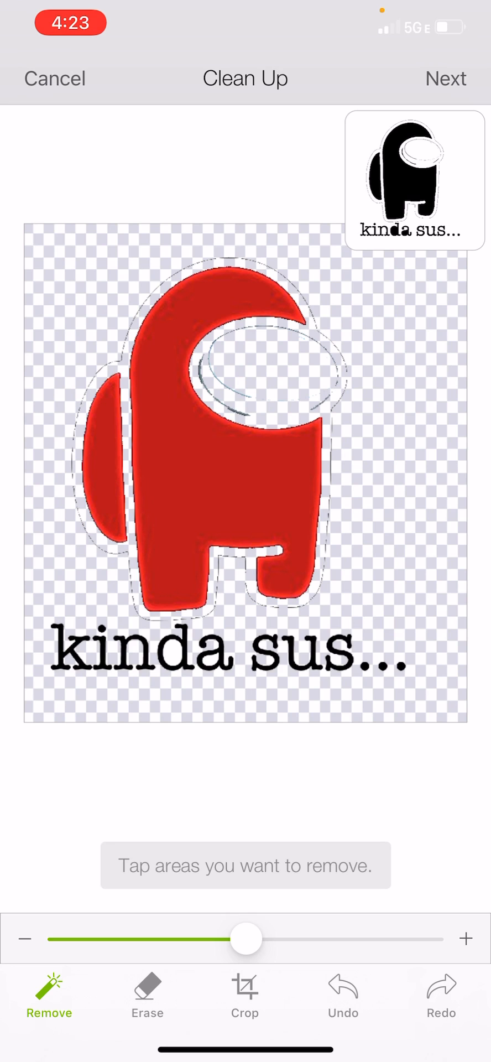
# Step: Erase the 'kinda sus' lettering and leftover outline fragments, then continue to Refine
pyautogui.click(148, 996)
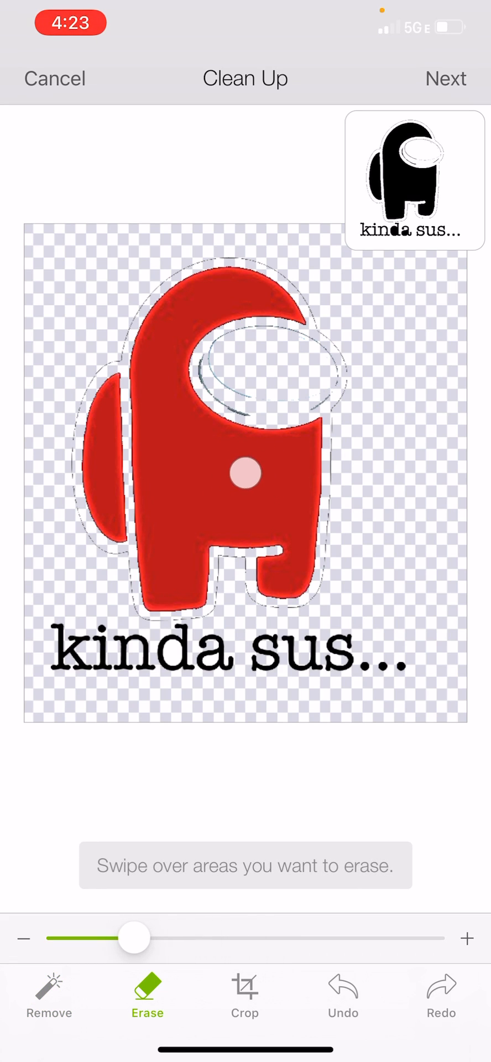
pyautogui.moveTo(244, 472); pyautogui.dragTo(389, 649)
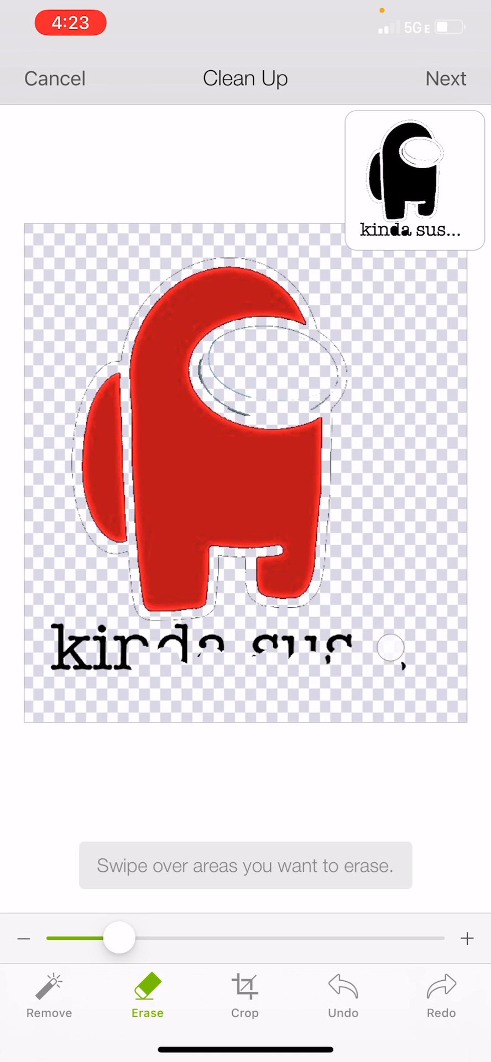
pyautogui.moveTo(389, 648); pyautogui.dragTo(111, 661)
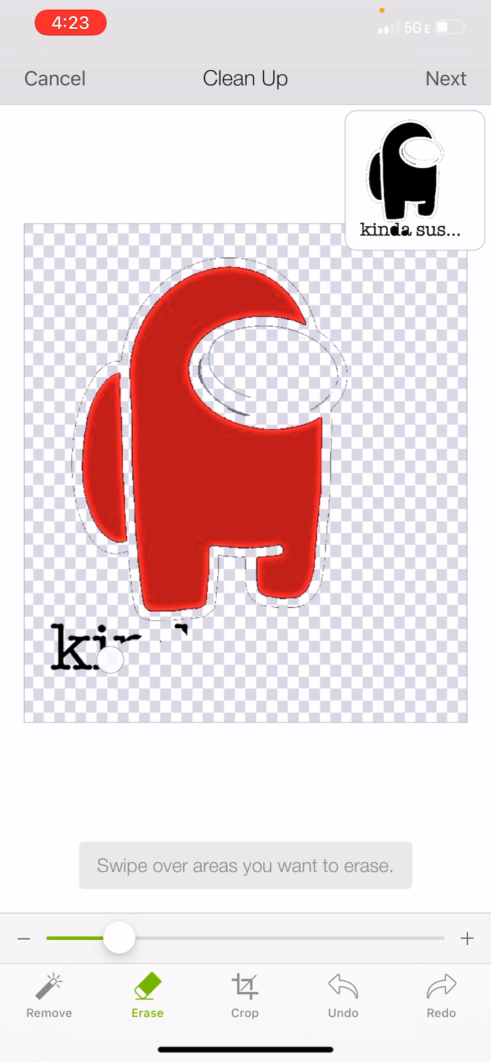
pyautogui.moveTo(112, 661); pyautogui.dragTo(72, 678)
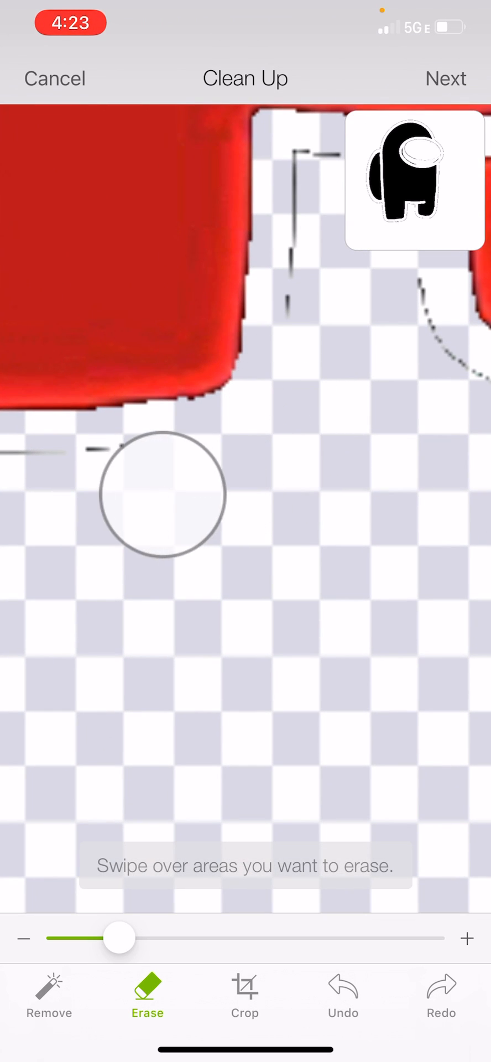
pyautogui.moveTo(163, 494); pyautogui.dragTo(329, 260)
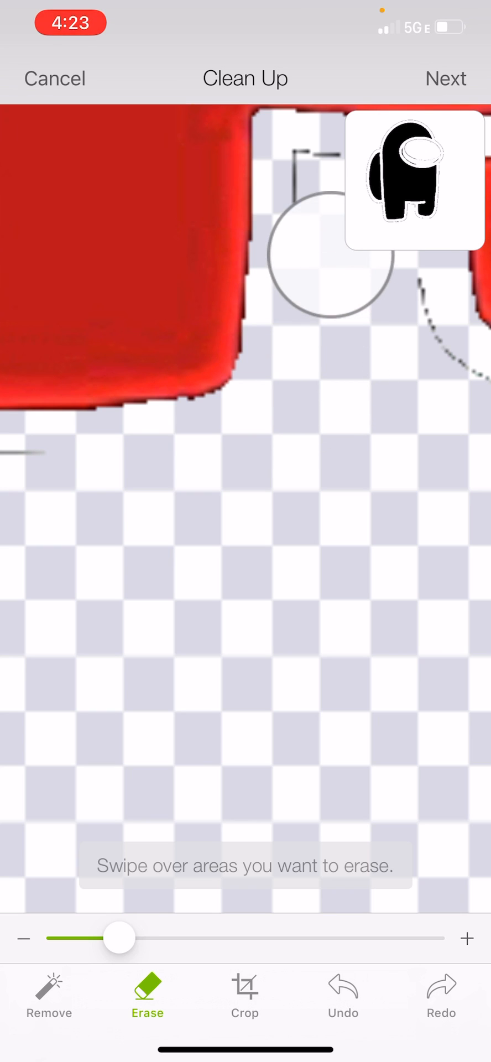
pyautogui.moveTo(329, 250); pyautogui.dragTo(383, 332)
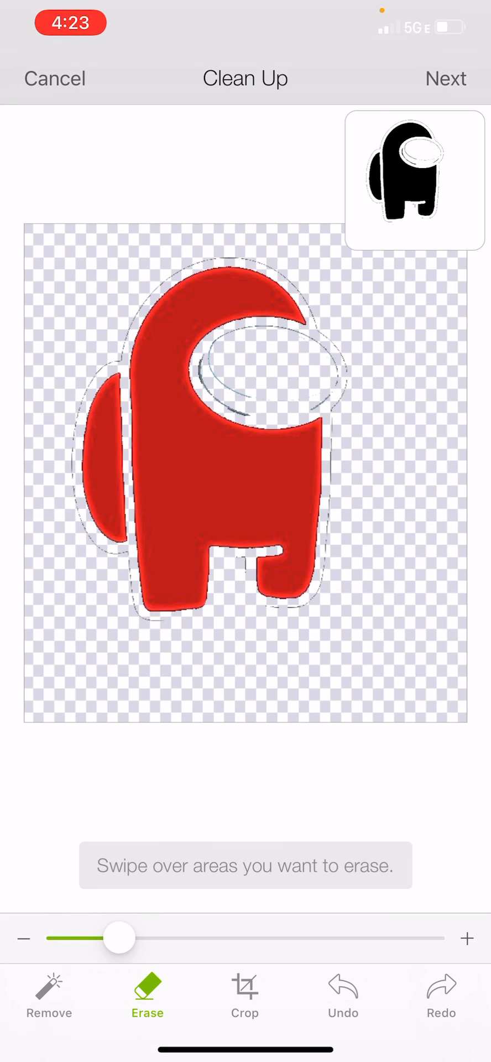
pyautogui.click(446, 78)
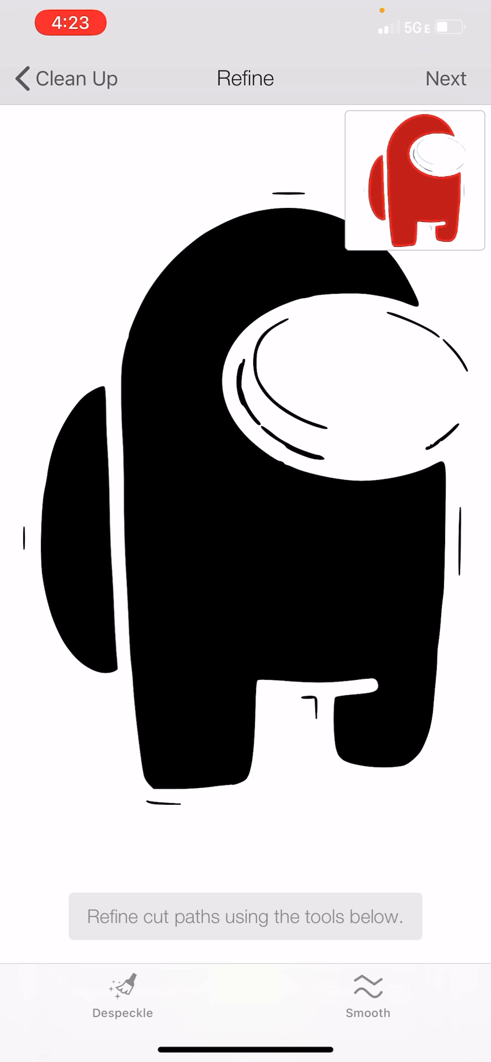
# Step: Set speckle removal to a light level that clears stray marks
pyautogui.click(123, 990)
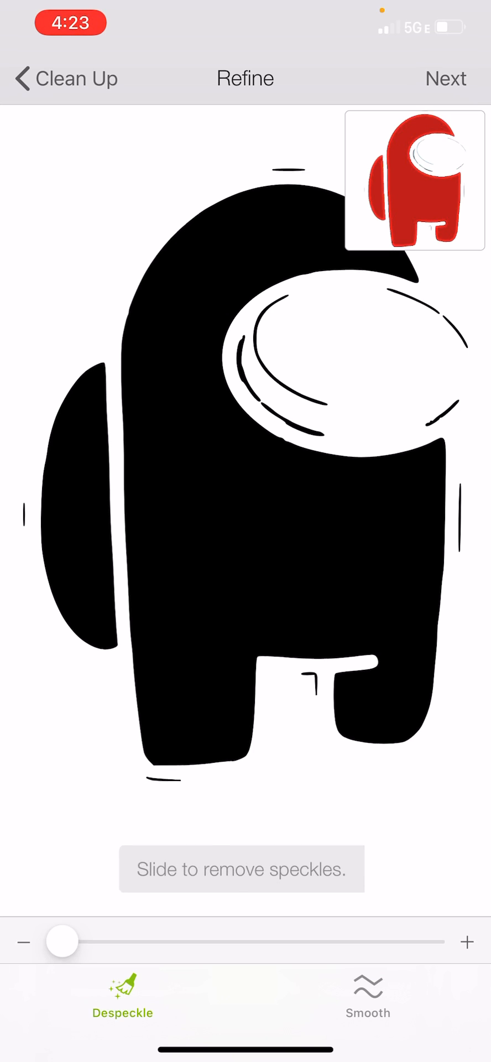
pyautogui.moveTo(63, 942); pyautogui.dragTo(129, 939)
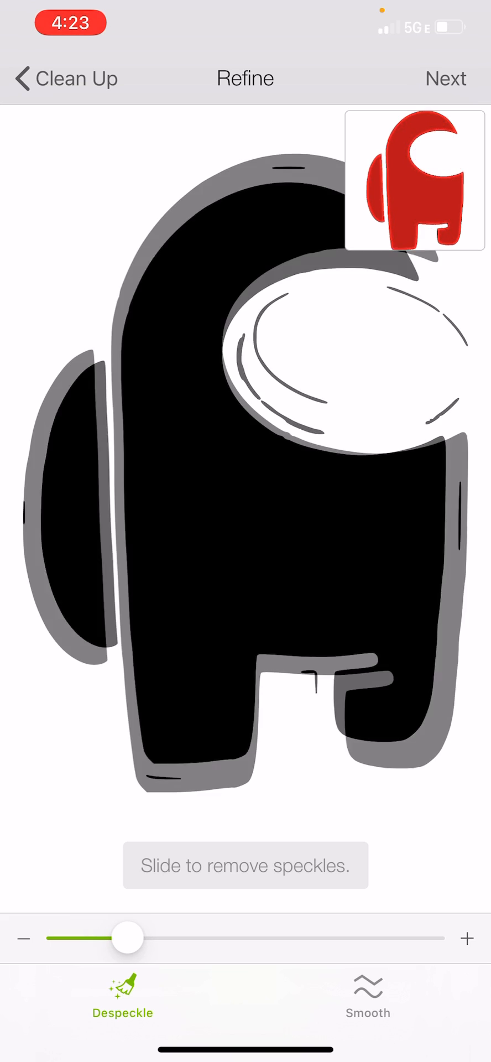
pyautogui.moveTo(127, 938); pyautogui.dragTo(132, 939)
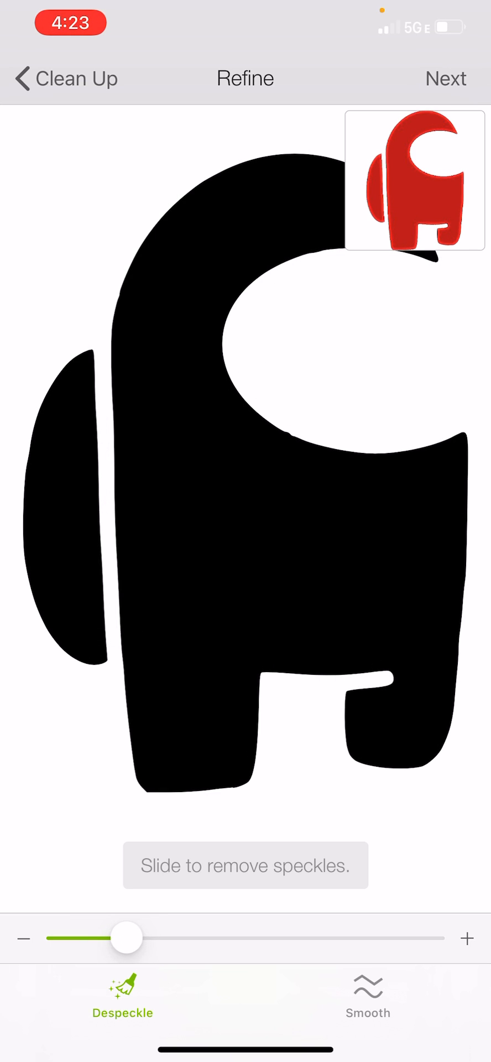
pyautogui.moveTo(127, 938); pyautogui.dragTo(94, 939)
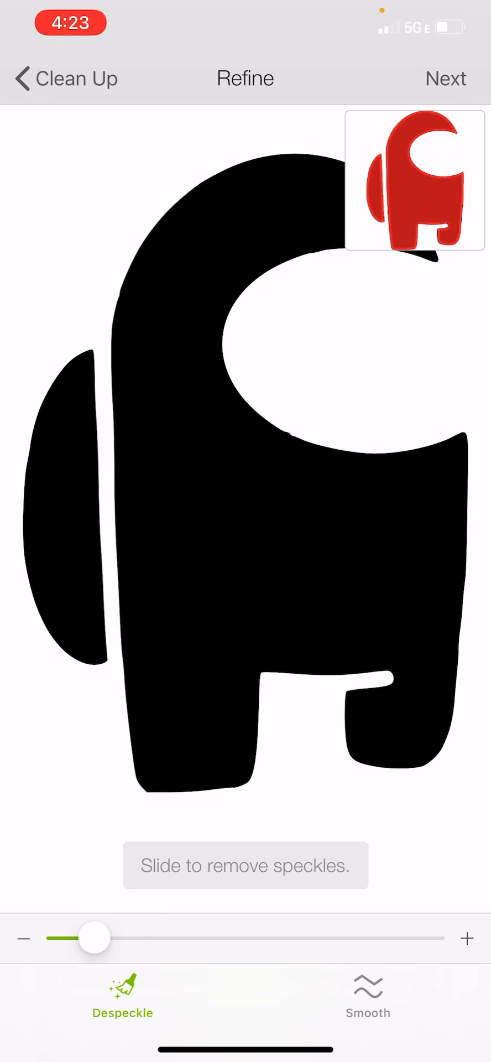
pyautogui.moveTo(93, 939); pyautogui.dragTo(64, 938)
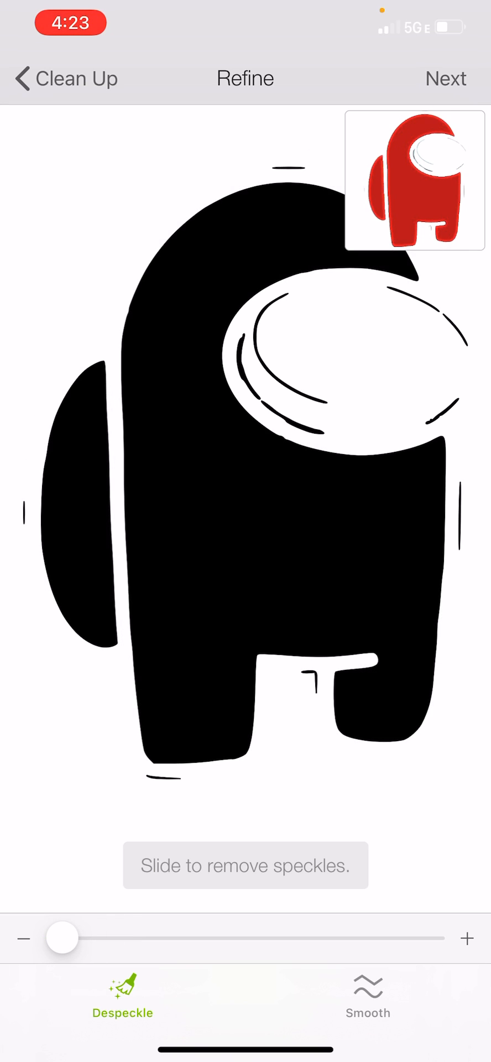
pyautogui.moveTo(64, 938); pyautogui.dragTo(91, 939)
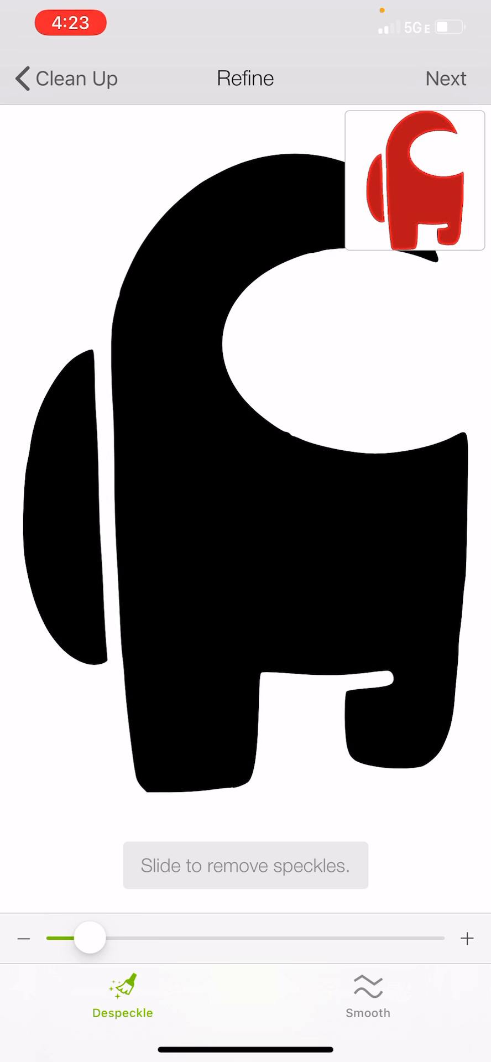
pyautogui.moveTo(92, 938); pyautogui.dragTo(82, 938)
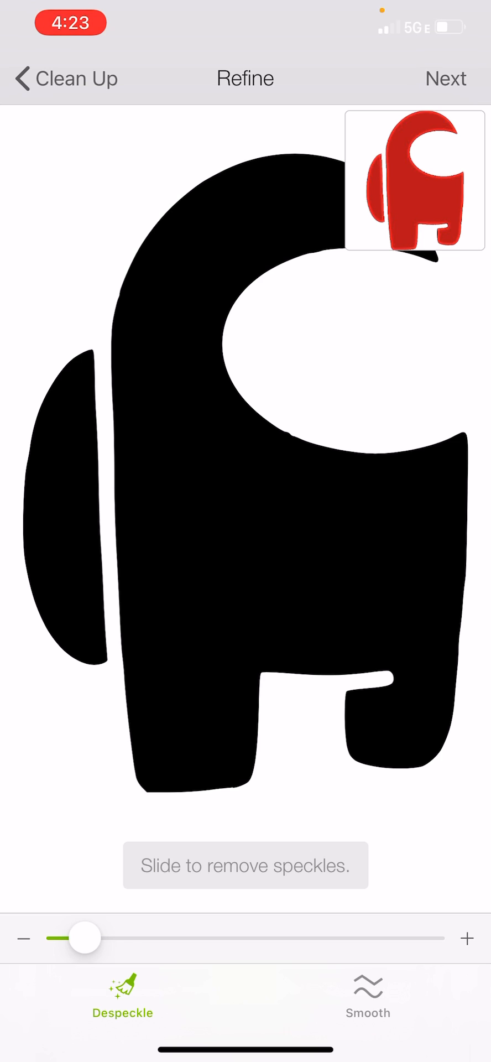
pyautogui.moveTo(83, 938); pyautogui.dragTo(64, 938)
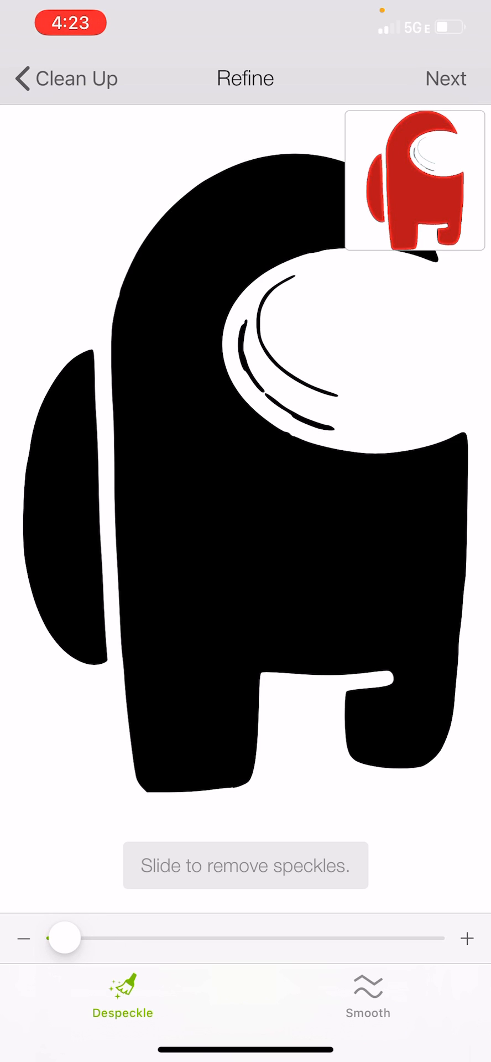
pyautogui.moveTo(64, 938); pyautogui.dragTo(82, 938)
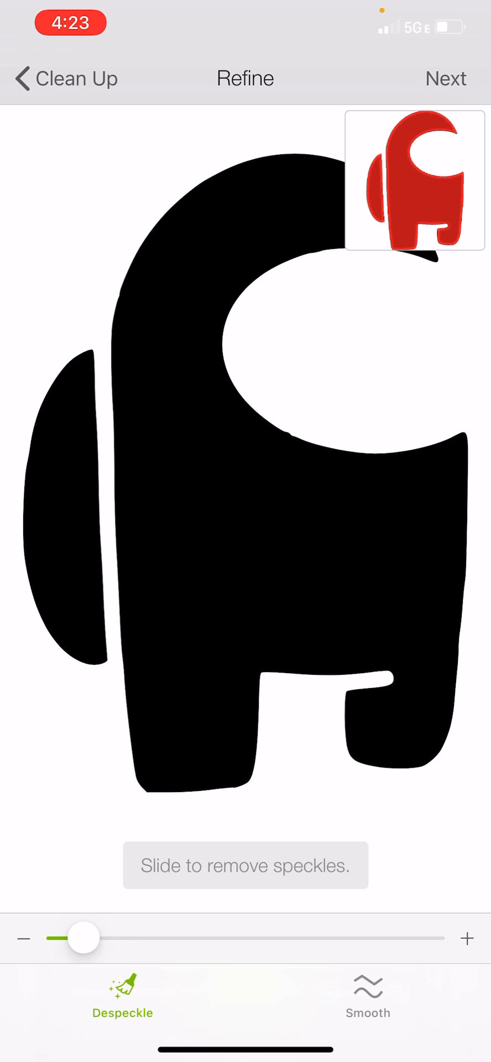
pyautogui.moveTo(84, 938); pyautogui.dragTo(73, 938)
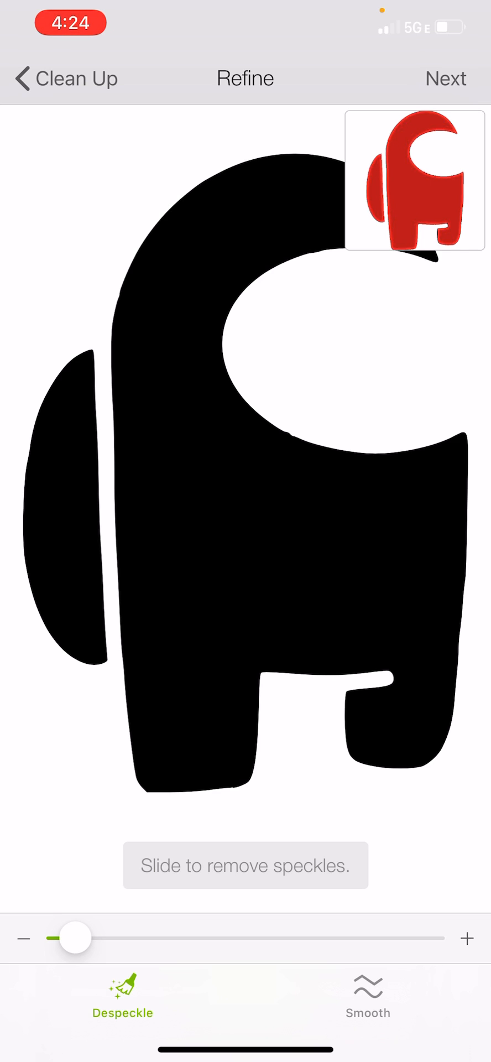
# Step: Smooth the silhouette's edges and continue to saving
pyautogui.click(368, 996)
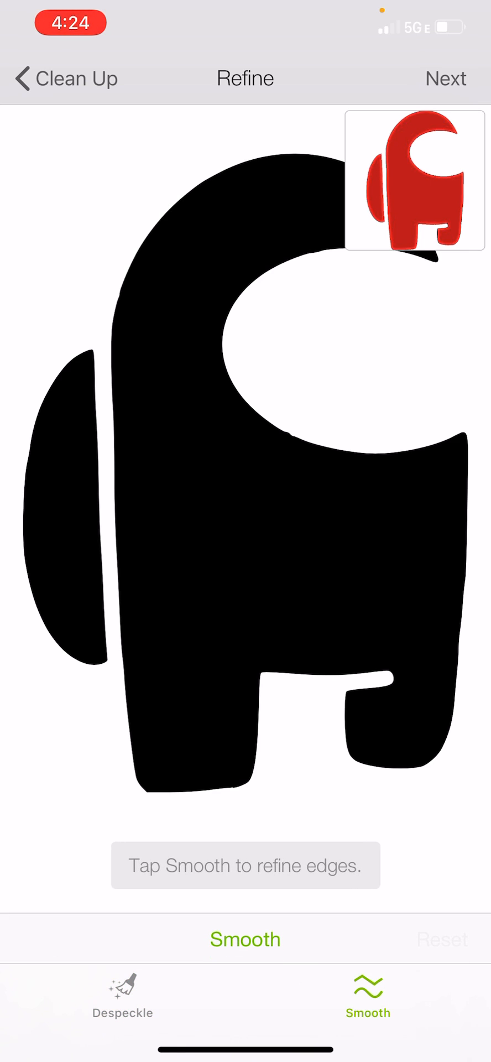
pyautogui.click(244, 939)
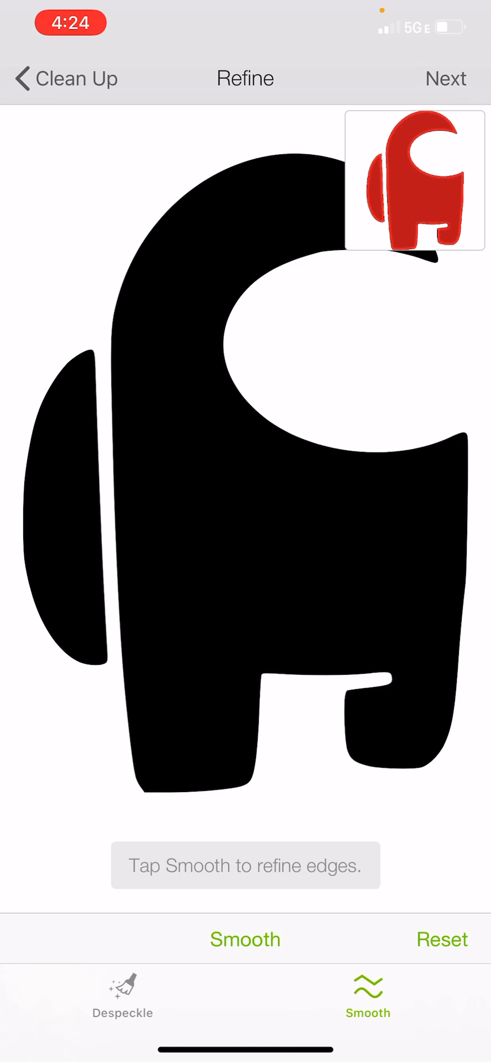
pyautogui.click(446, 78)
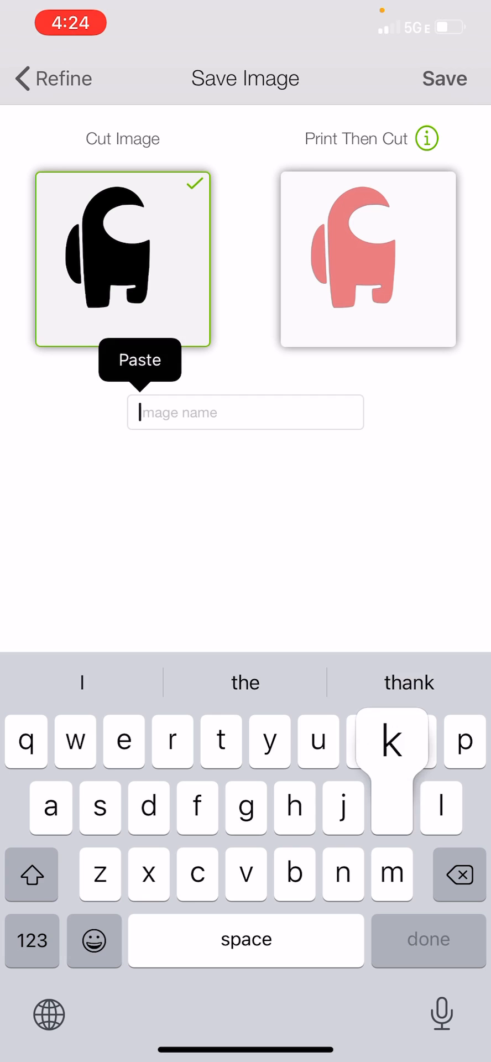
# Step: Save the body silhouette as 'kinda sus 2' and close the image library
pyautogui.write('kinda sus 2')
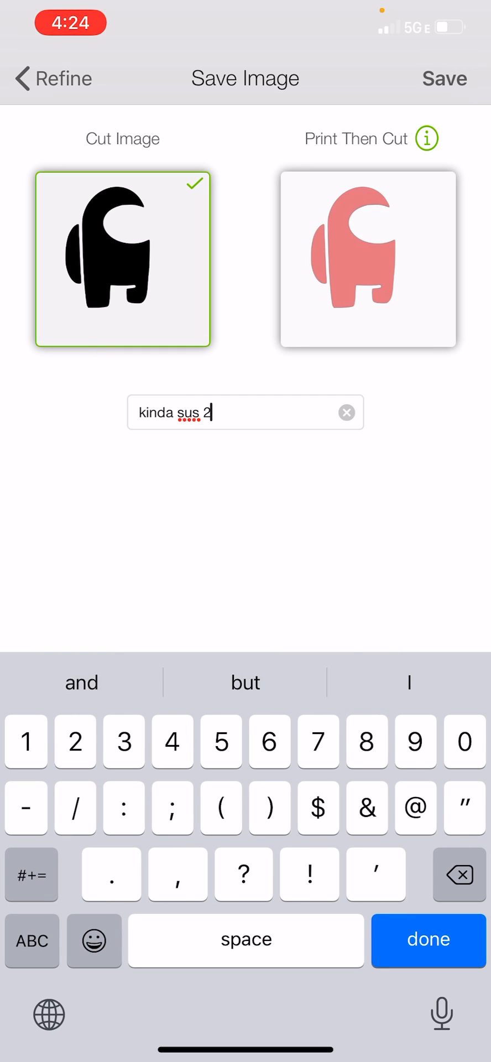
pyautogui.click(427, 940)
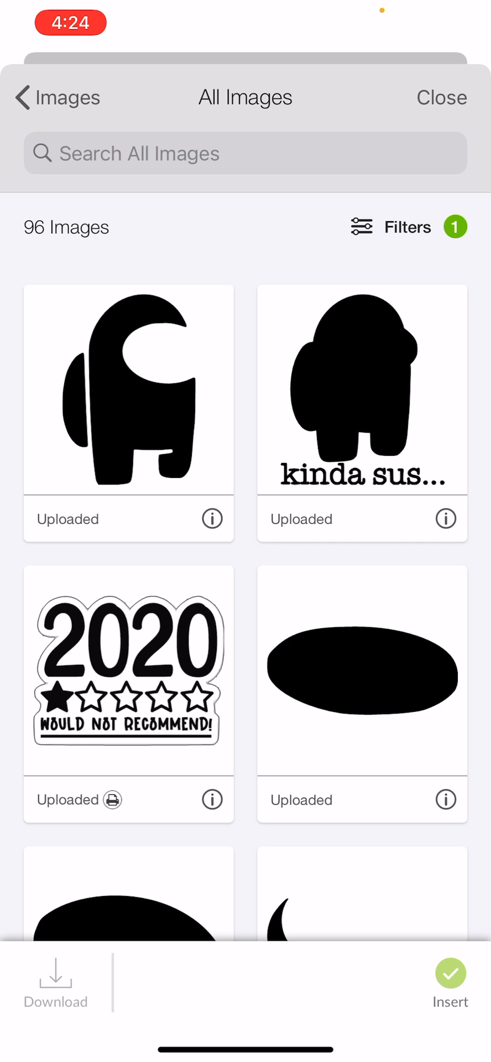
pyautogui.click(441, 98)
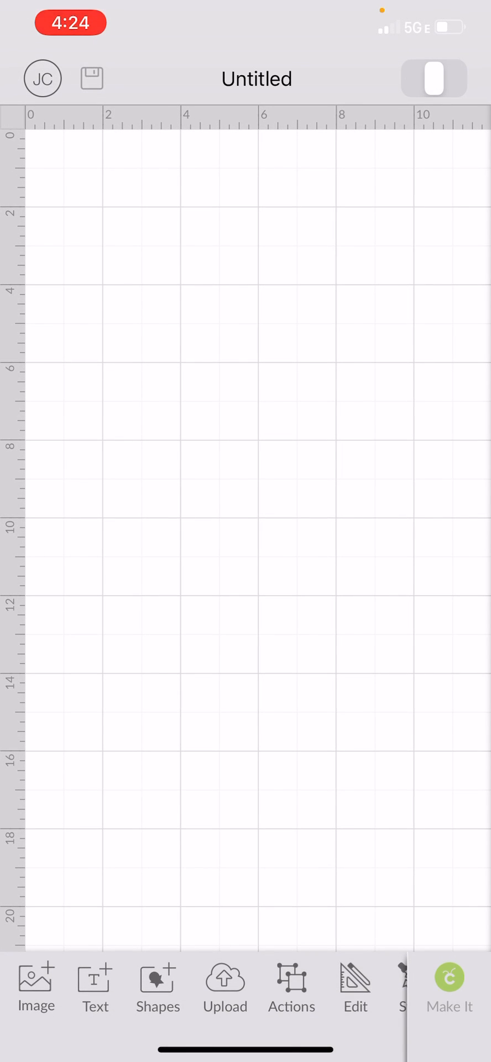
# Step: Upload the crewmate photo again and remove its white background
pyautogui.click(224, 989)
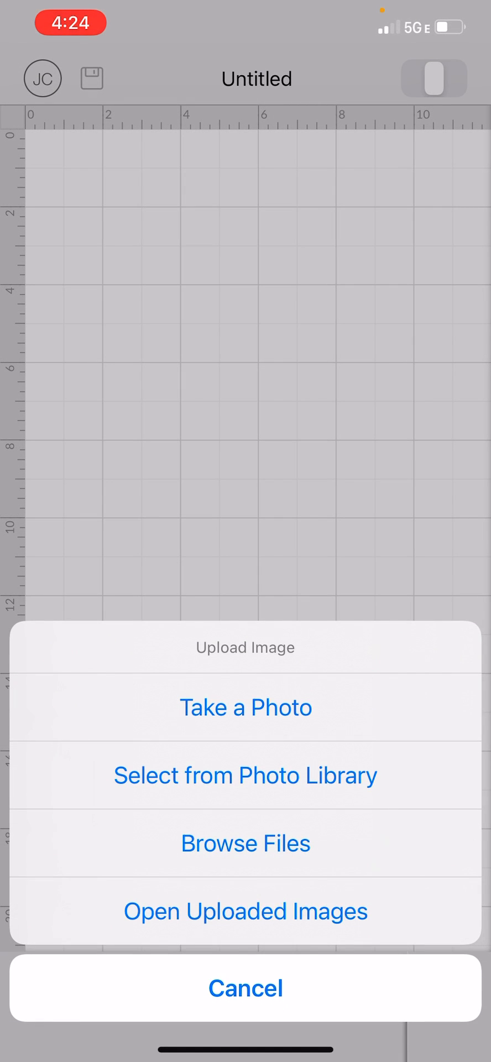
pyautogui.click(245, 988)
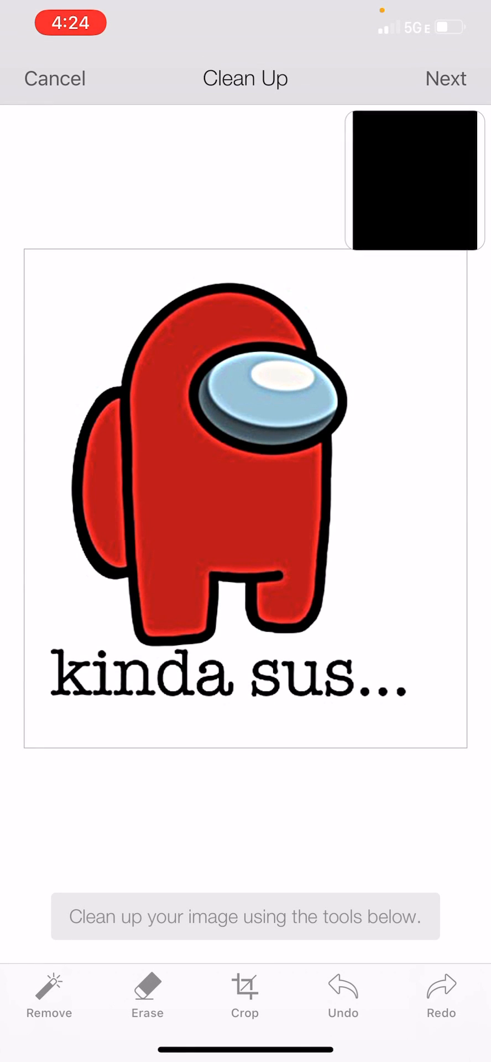
pyautogui.click(48, 995)
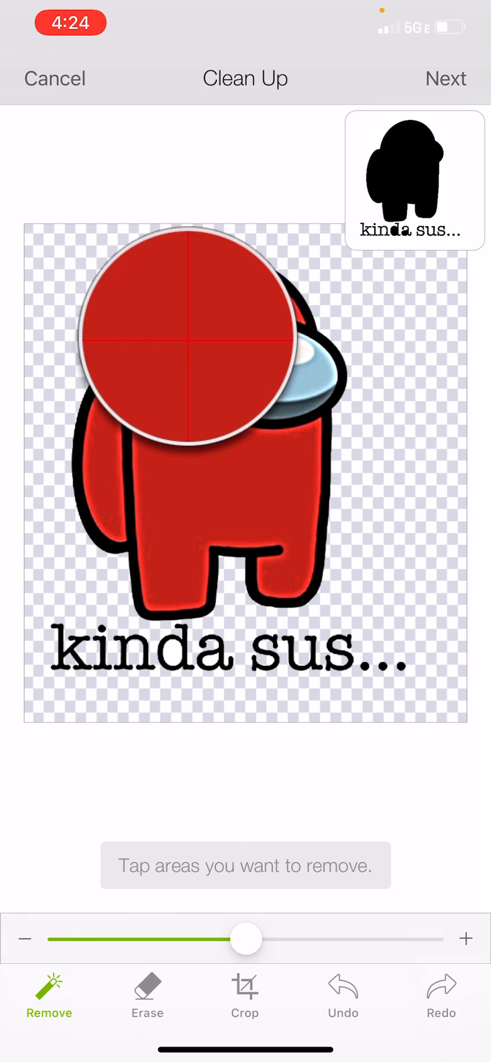
# Step: Remove the red body, erase outlines, backpack and visor top, leaving the crescent
pyautogui.click(190, 352)
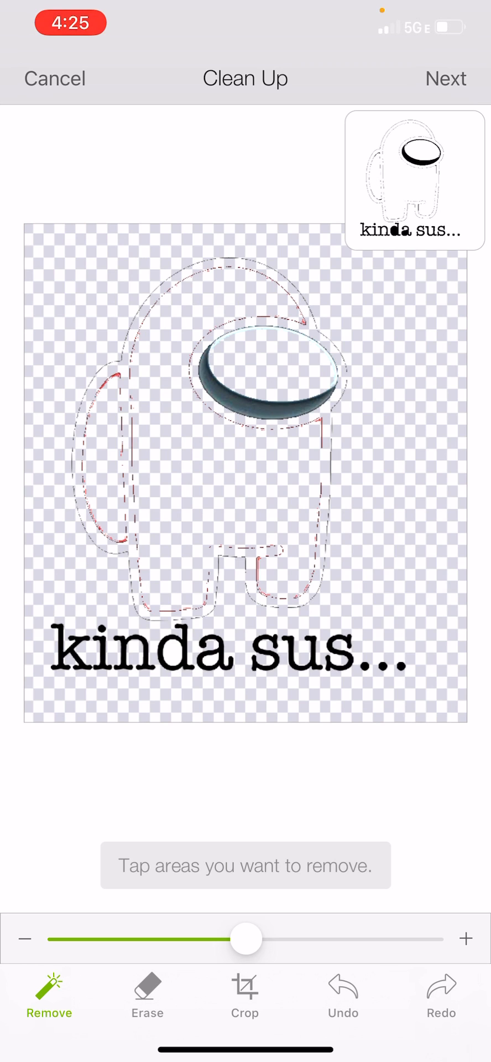
pyautogui.click(147, 996)
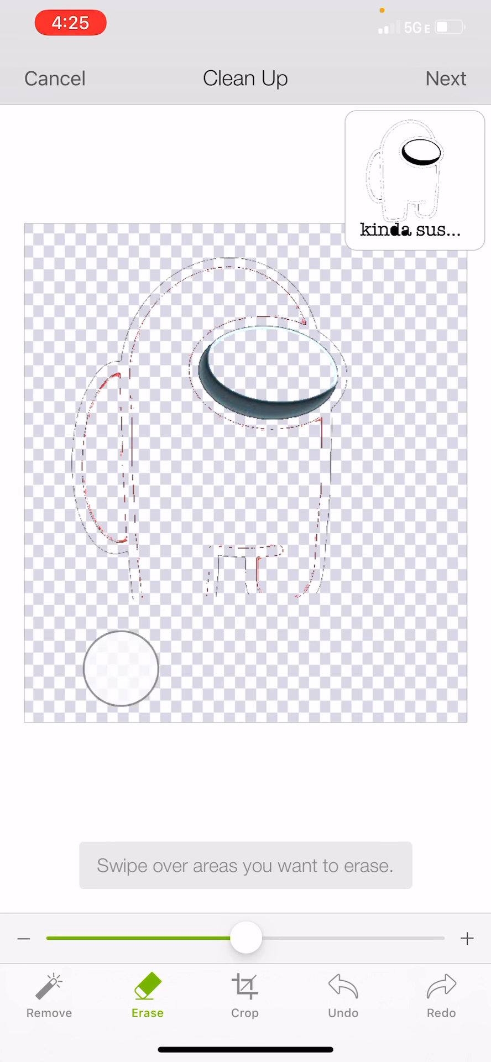
pyautogui.moveTo(121, 667); pyautogui.dragTo(345, 449)
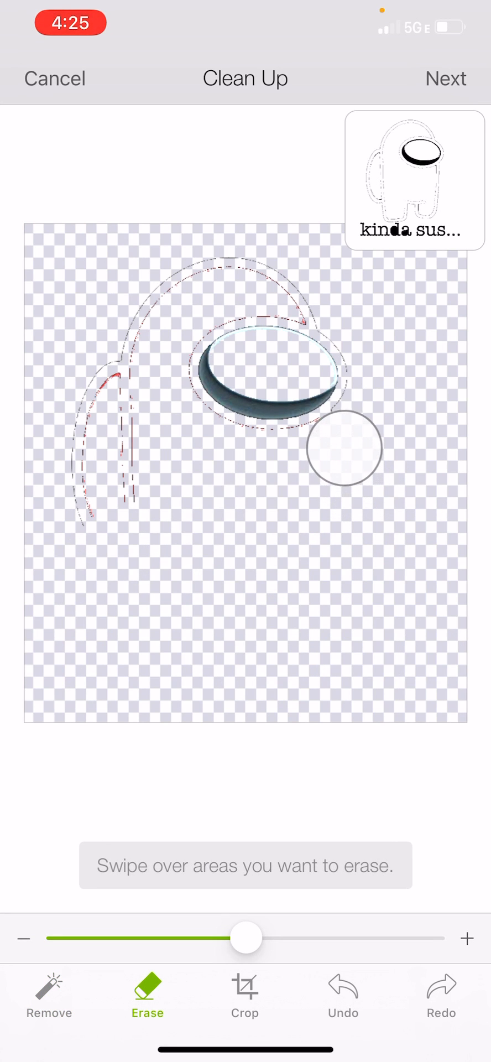
pyautogui.moveTo(343, 449); pyautogui.dragTo(256, 464)
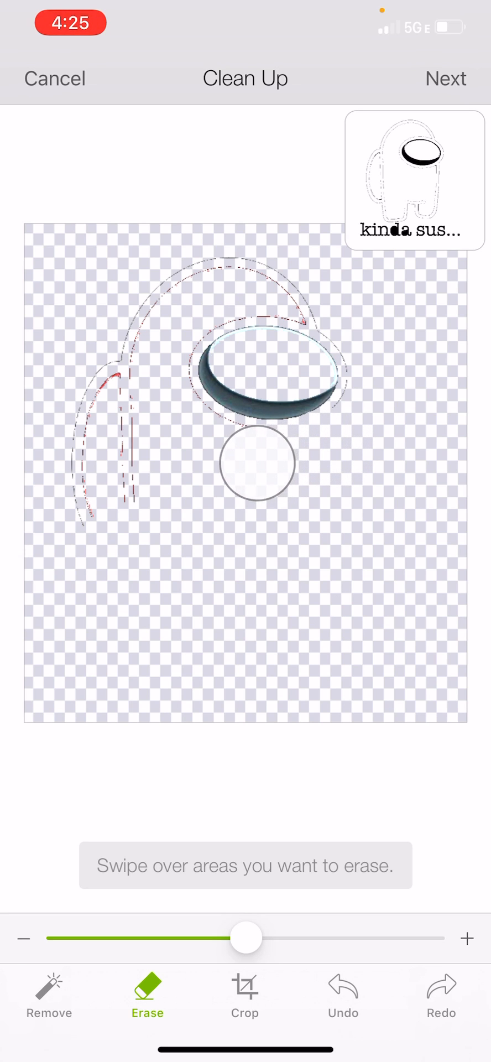
pyautogui.moveTo(256, 463); pyautogui.dragTo(111, 378)
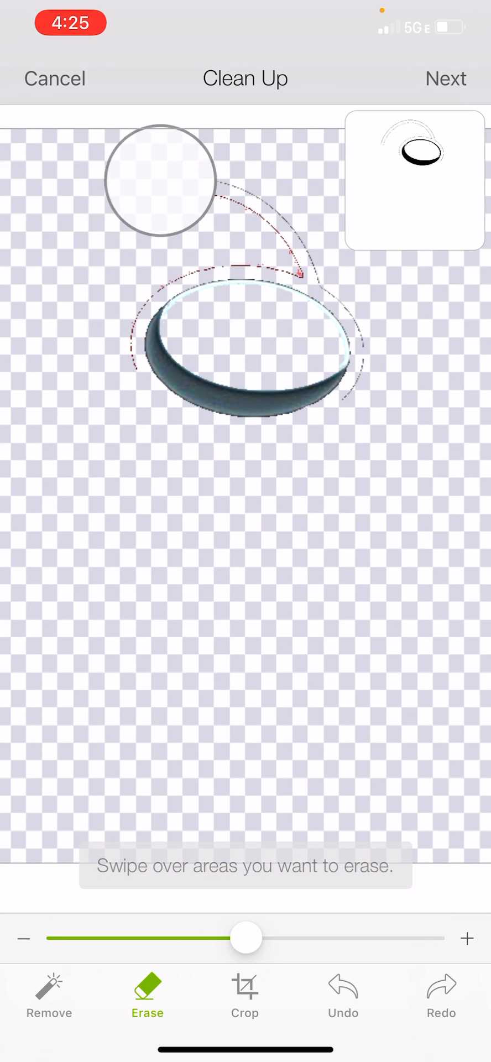
pyautogui.moveTo(160, 179); pyautogui.dragTo(258, 285)
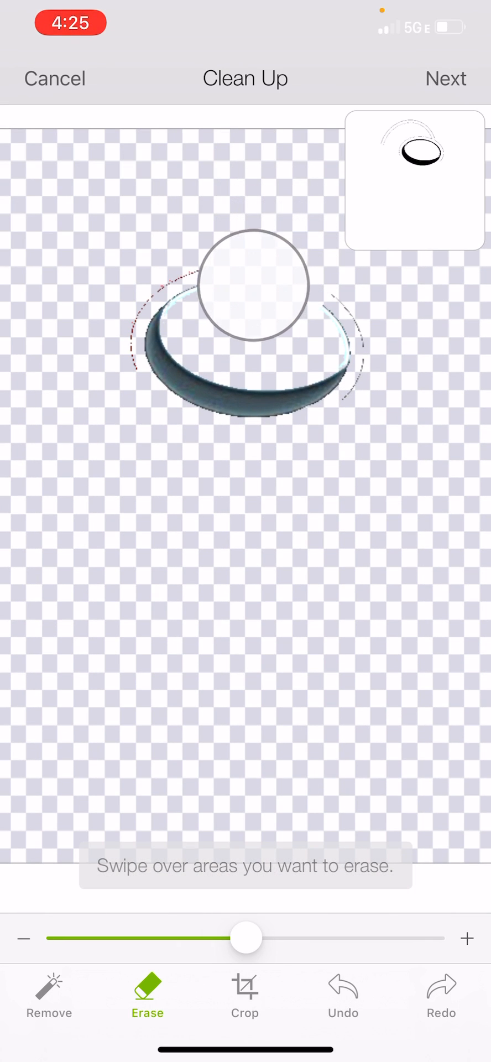
pyautogui.moveTo(255, 284); pyautogui.dragTo(317, 295)
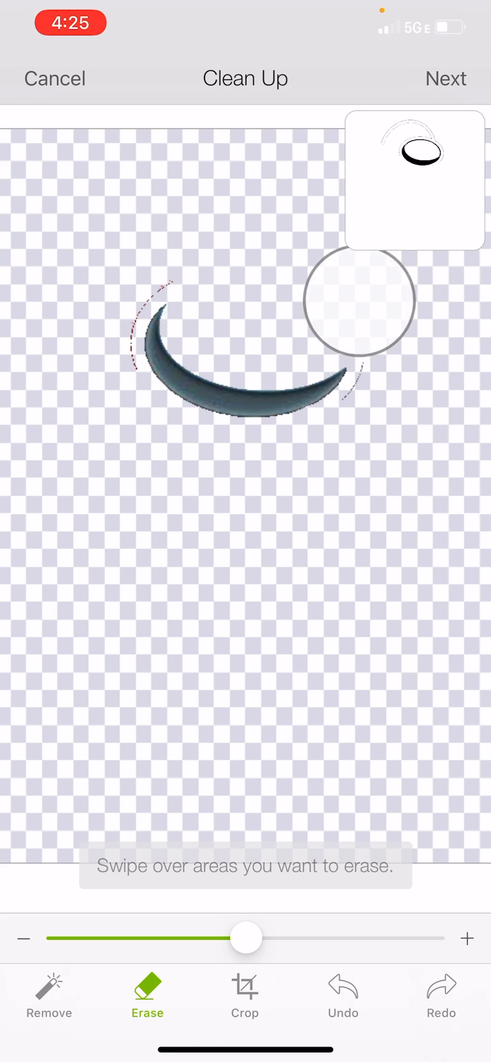
pyautogui.moveTo(360, 303); pyautogui.dragTo(404, 395)
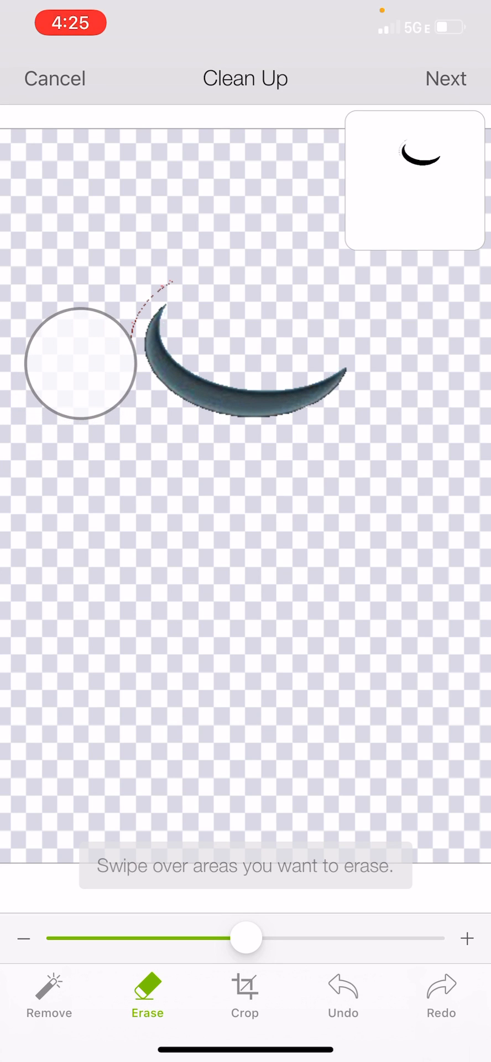
pyautogui.moveTo(80, 366); pyautogui.dragTo(97, 285)
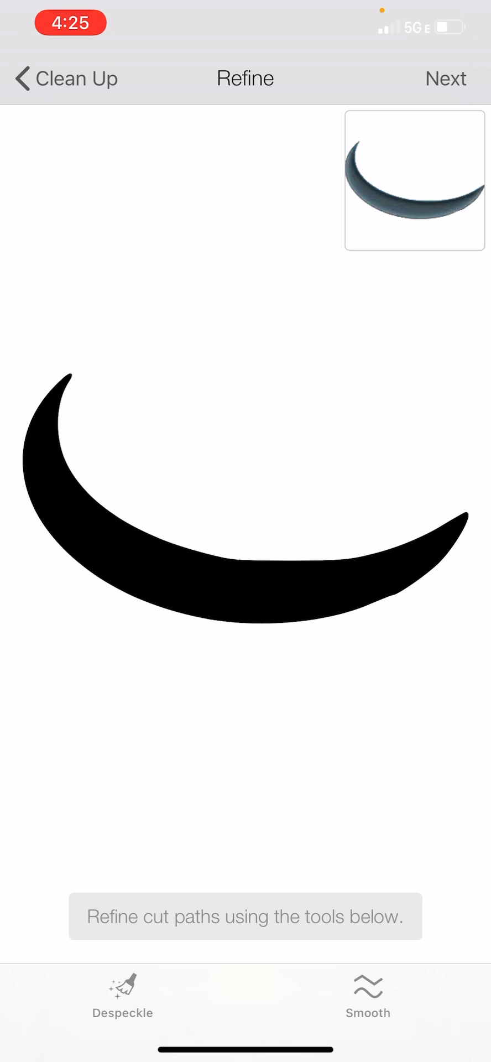
# Step: Save the dark visor crescent as cut image 'kinda sus 3'
pyautogui.click(446, 78)
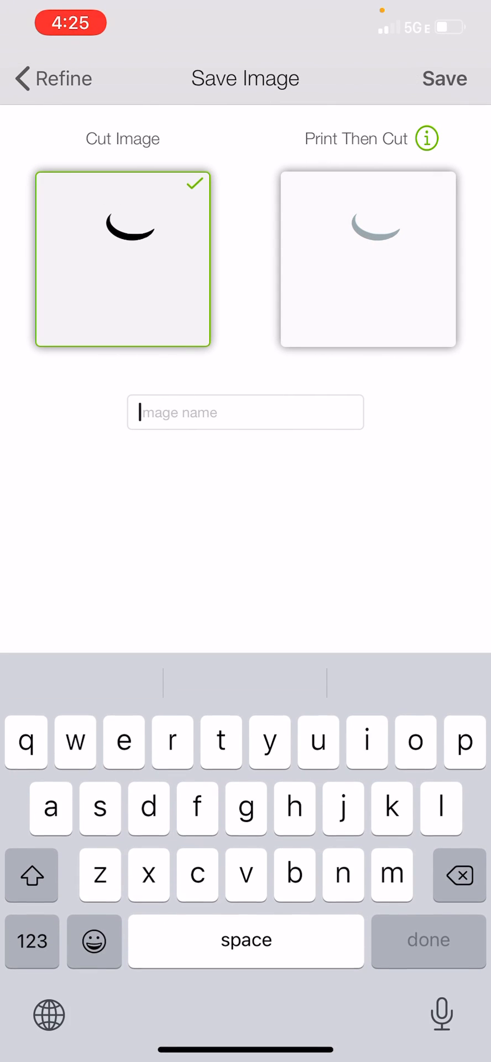
pyautogui.click(245, 412)
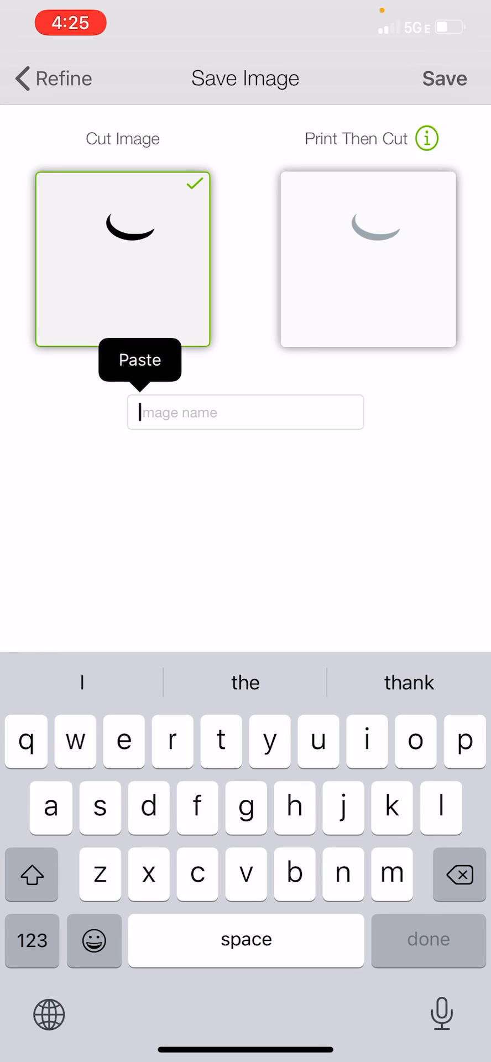
pyautogui.write('kinda sus')
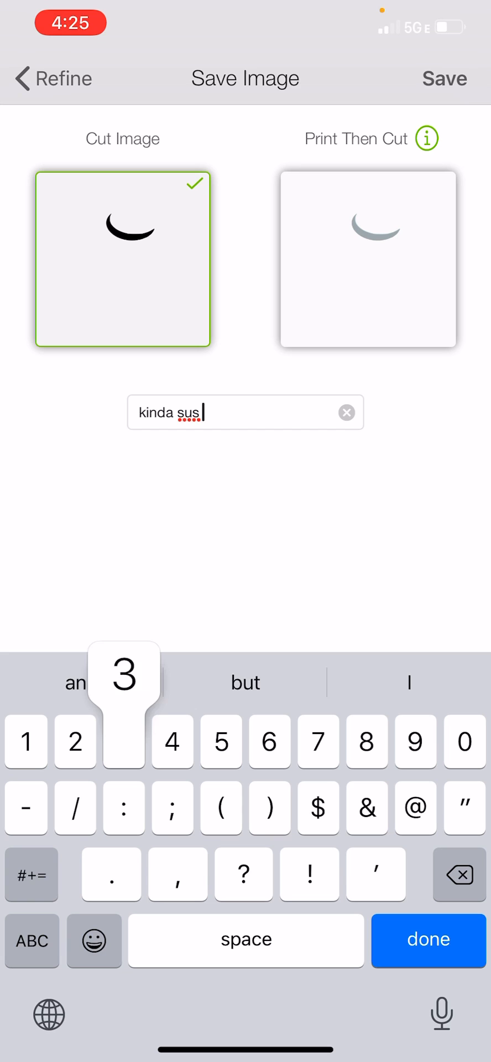
pyautogui.click(445, 79)
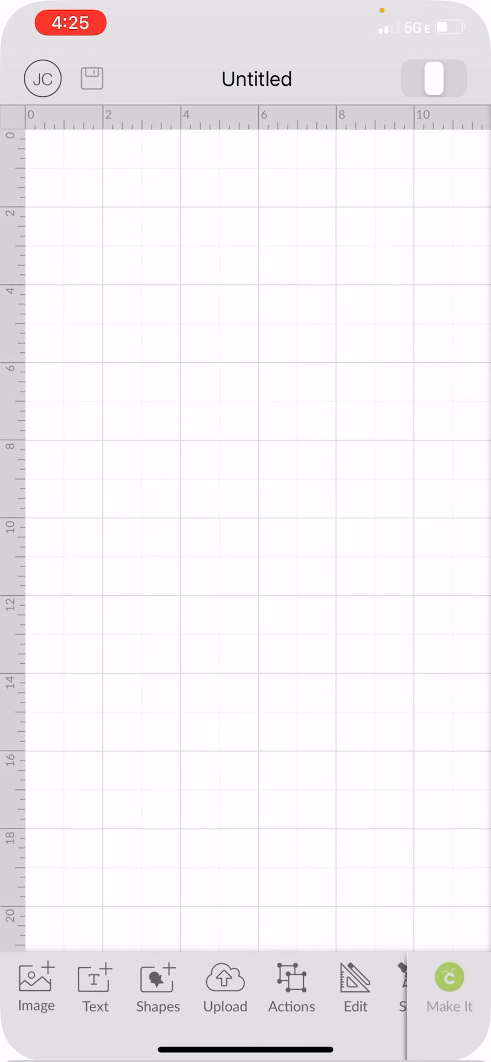
# Step: Upload the red crewmate 'kinda sus' photo from the photo library again
pyautogui.click(224, 990)
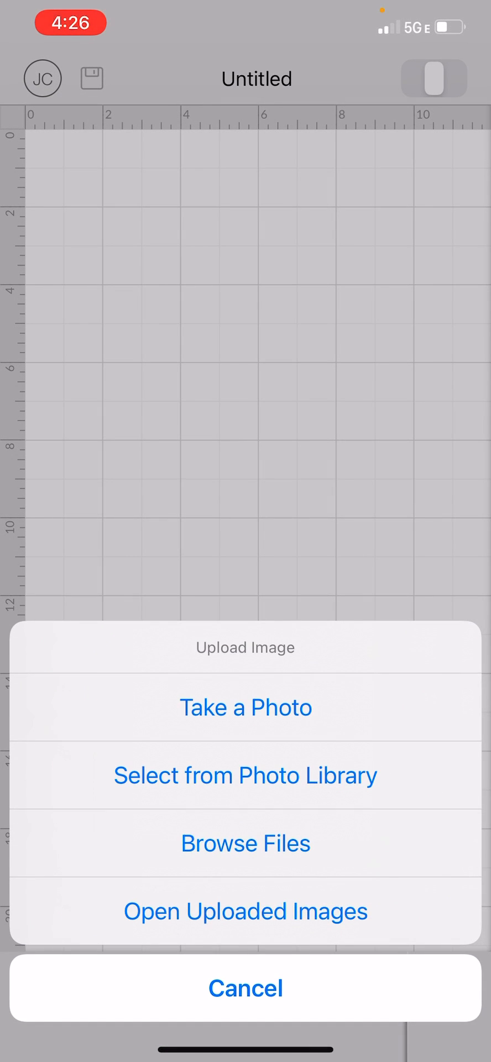
pyautogui.click(245, 776)
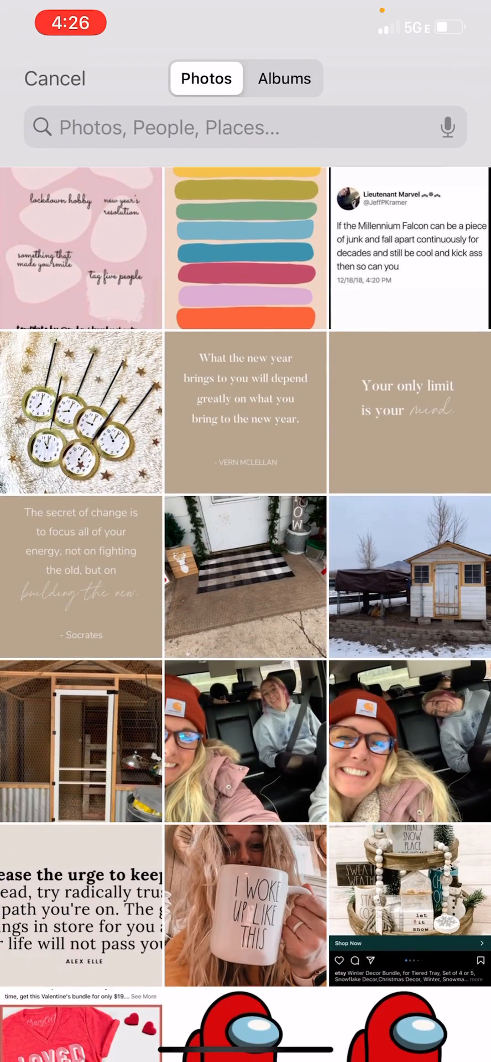
pyautogui.click(245, 1023)
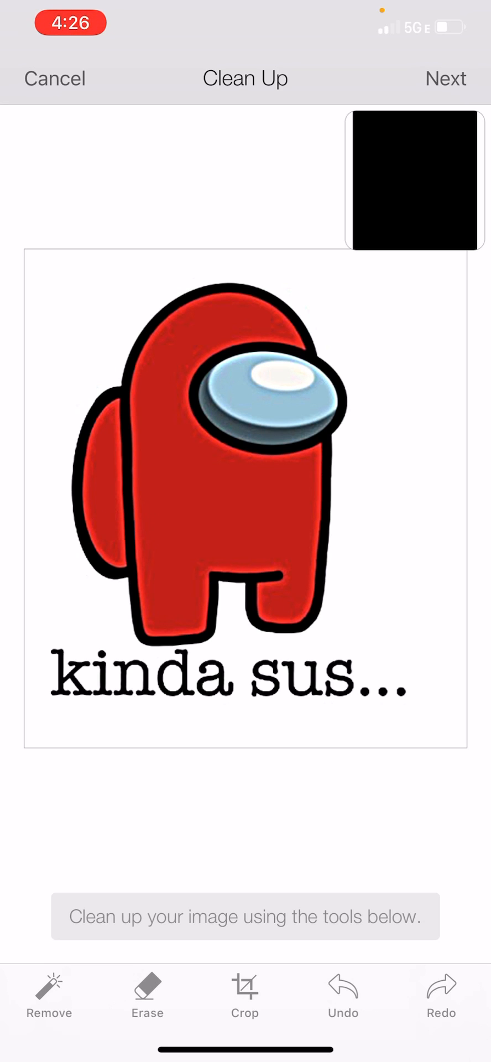
# Step: Remove the white background and red body fill, leaving mostly the visor
pyautogui.click(49, 992)
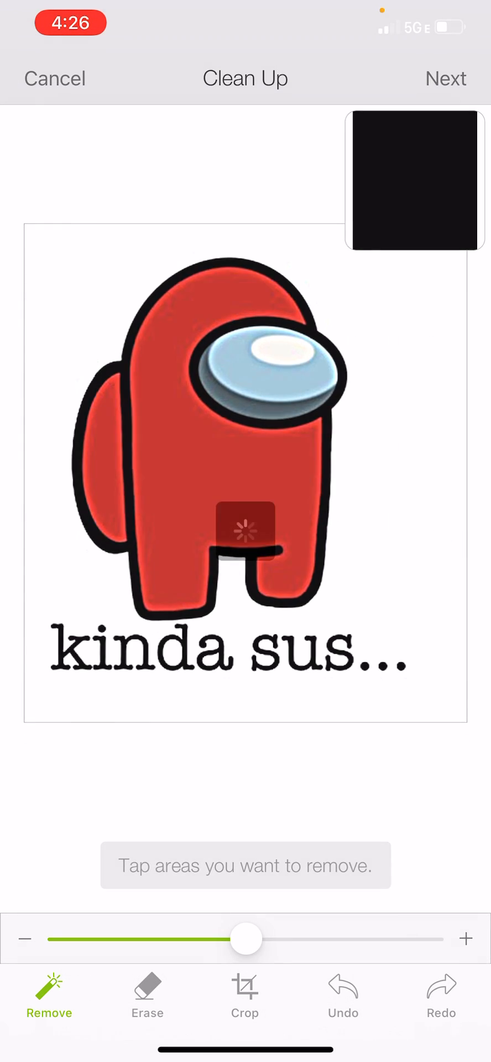
pyautogui.click(245, 531)
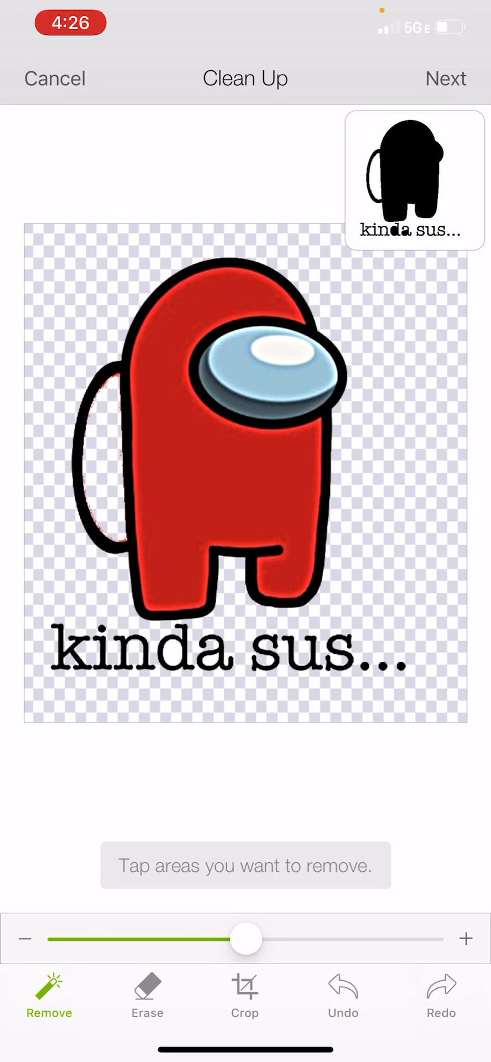
pyautogui.click(244, 441)
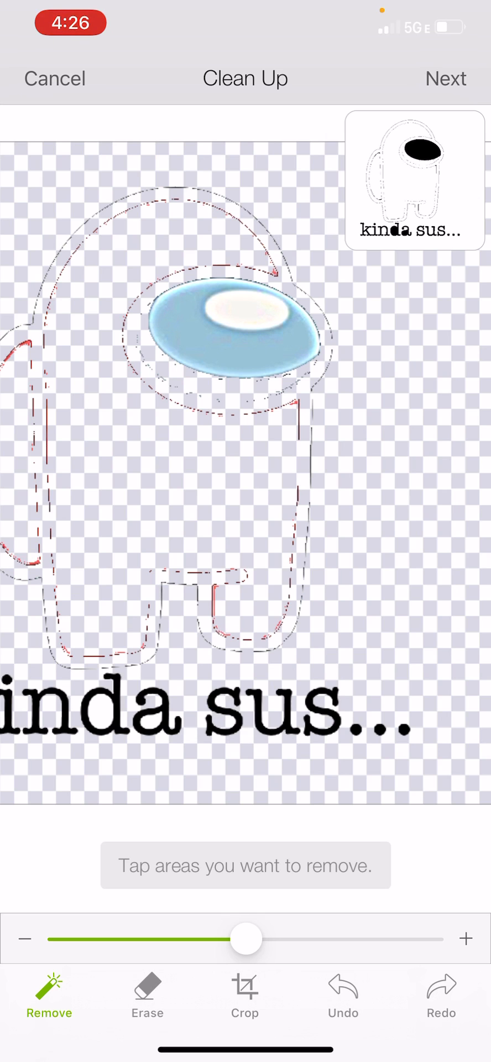
pyautogui.click(147, 996)
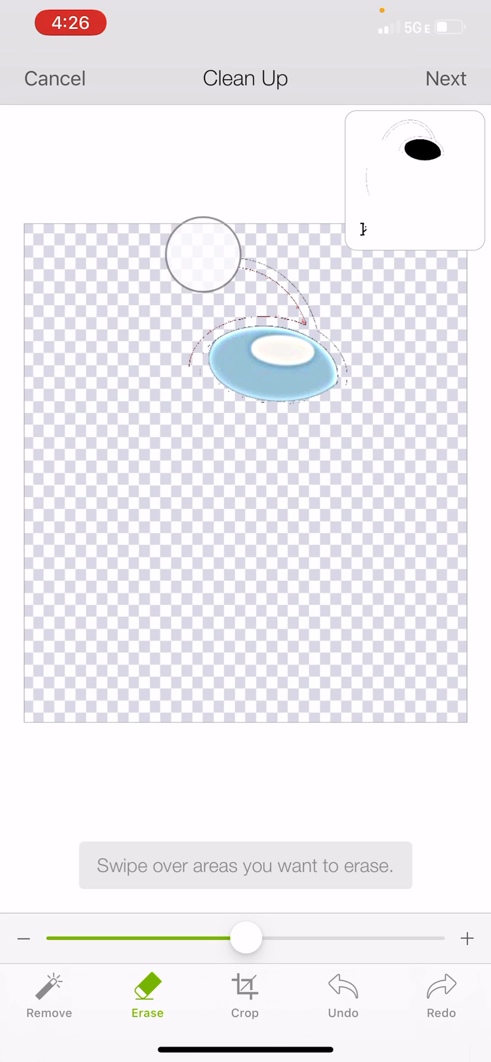
# Step: Erase the leftover dashed outline bits above, right of, along the top and left of the visor
pyautogui.moveTo(202, 254); pyautogui.dragTo(390, 378)
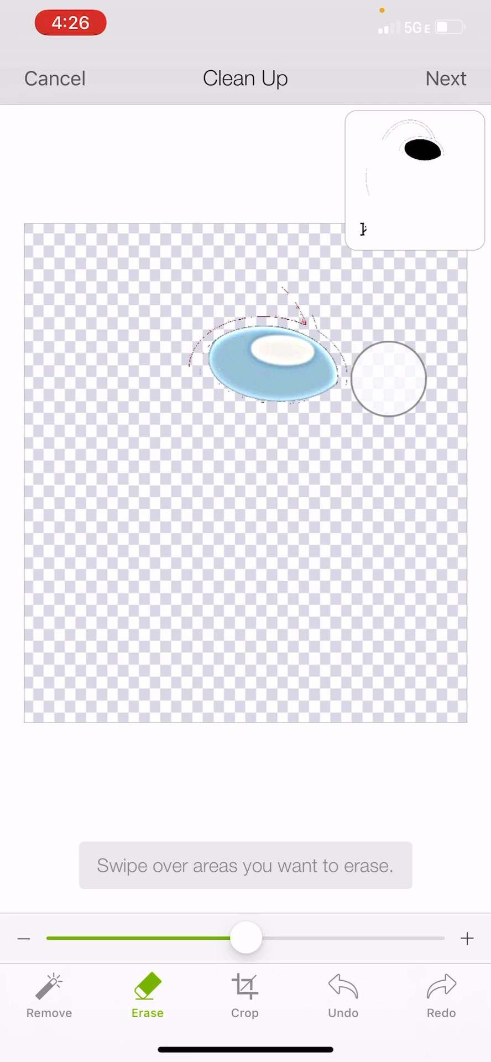
pyautogui.moveTo(388, 378); pyautogui.dragTo(364, 331)
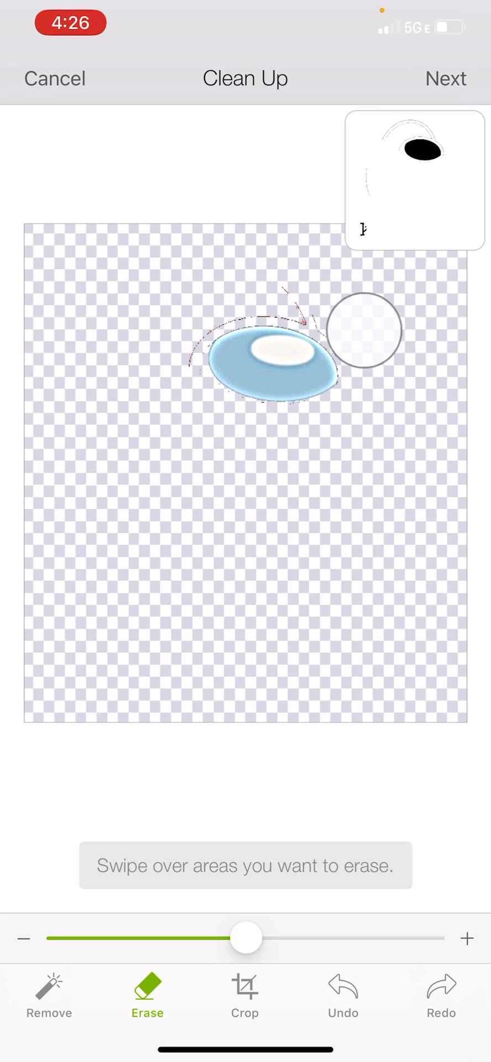
pyautogui.moveTo(362, 329); pyautogui.dragTo(253, 277)
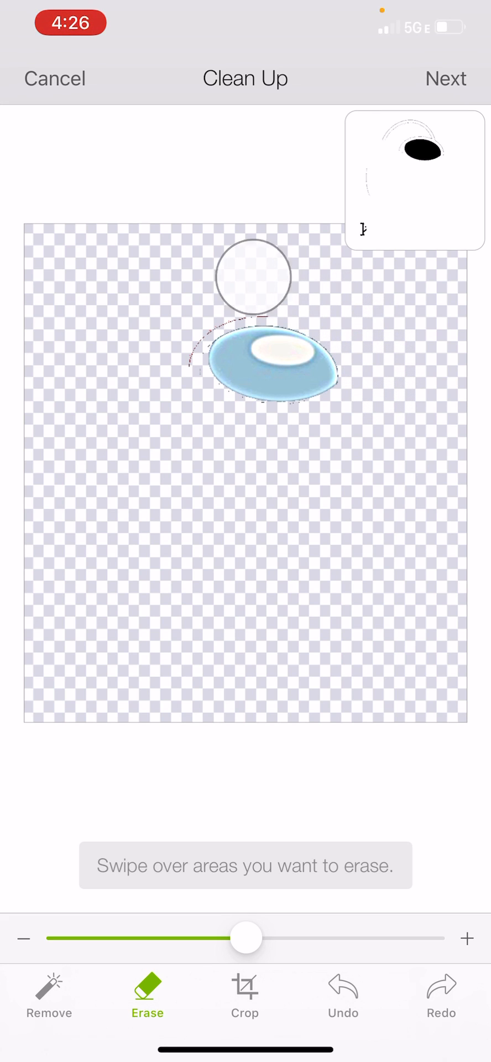
pyautogui.moveTo(252, 276); pyautogui.dragTo(161, 360)
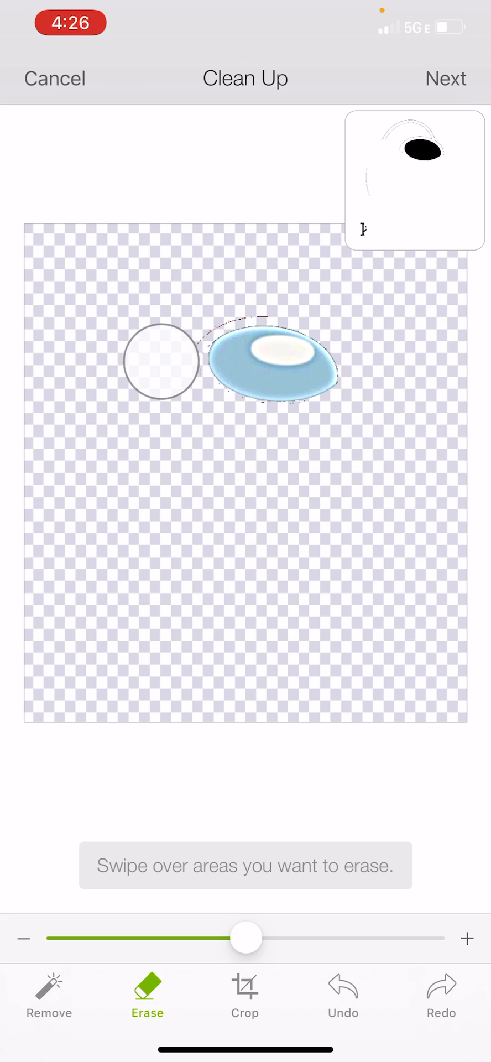
pyautogui.moveTo(162, 361); pyautogui.dragTo(196, 295)
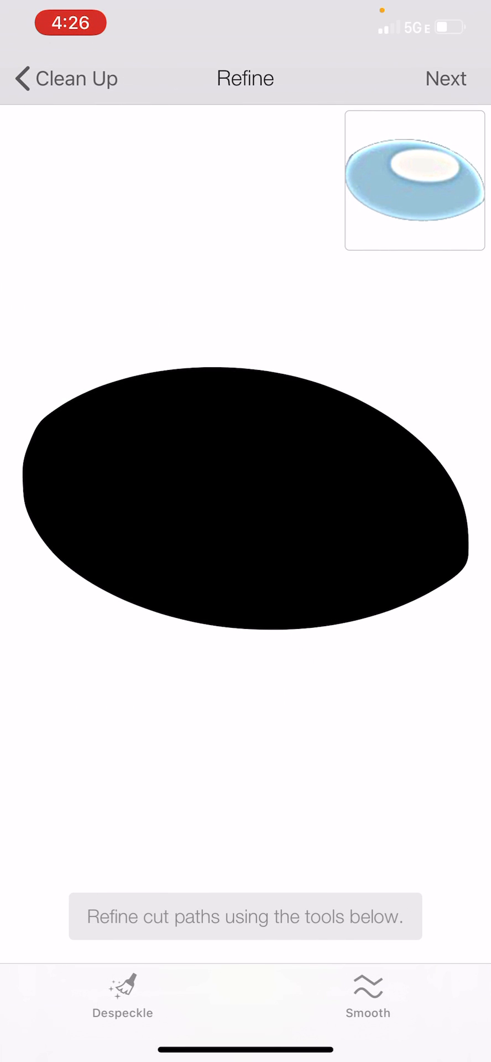
# Step: Save the visor as a cut image named 'kinda sus' and close the image library
pyautogui.click(446, 78)
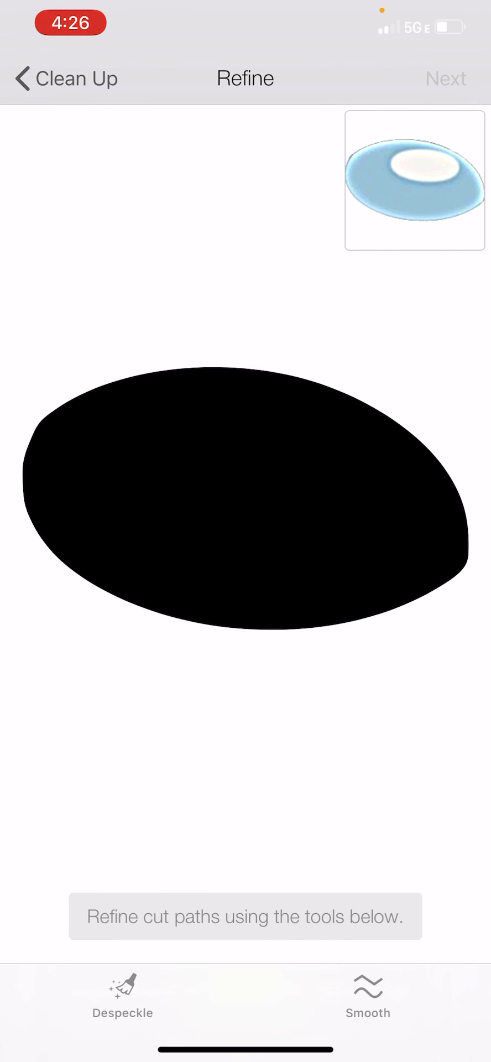
pyautogui.click(446, 78)
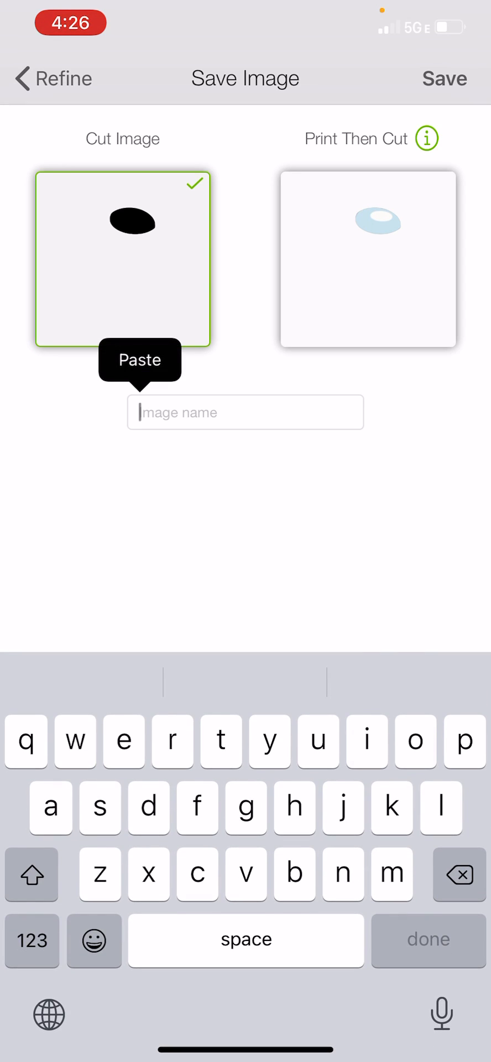
pyautogui.write('kinda sus')
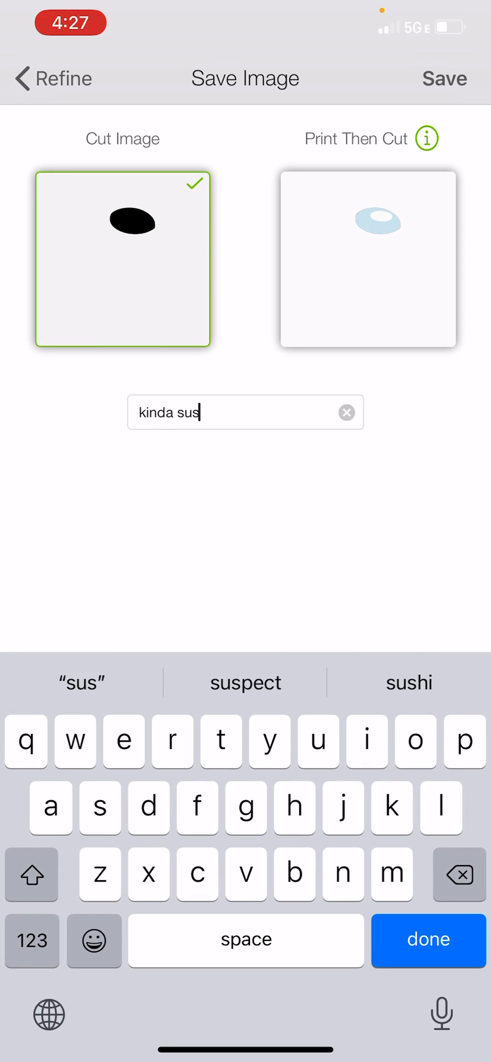
pyautogui.write('4')
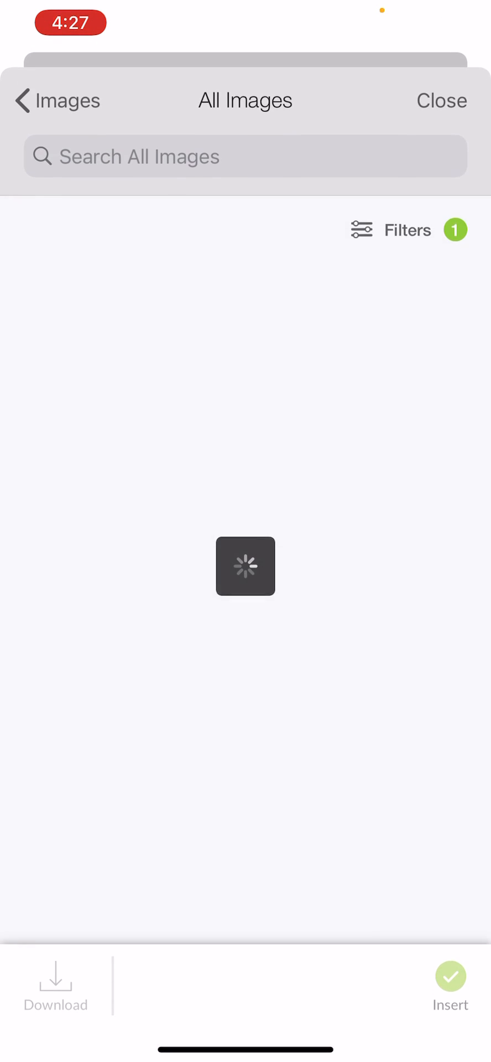
pyautogui.click(441, 100)
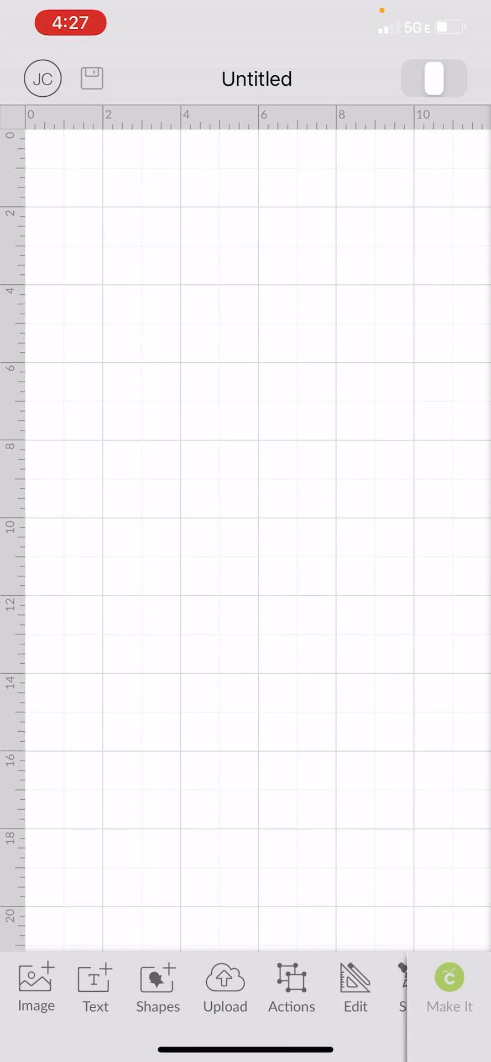
# Step: Upload the red crewmate picture from the photo library
pyautogui.click(224, 990)
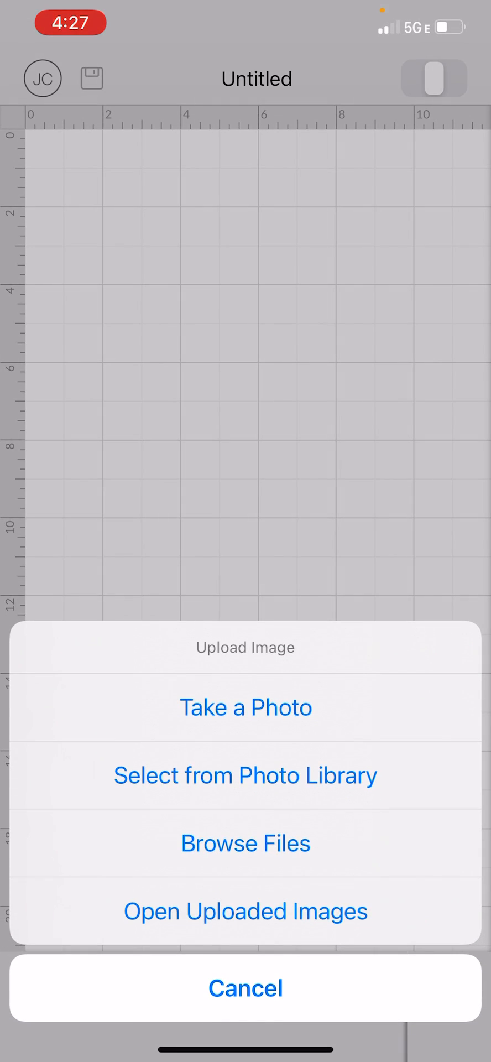
pyautogui.click(245, 987)
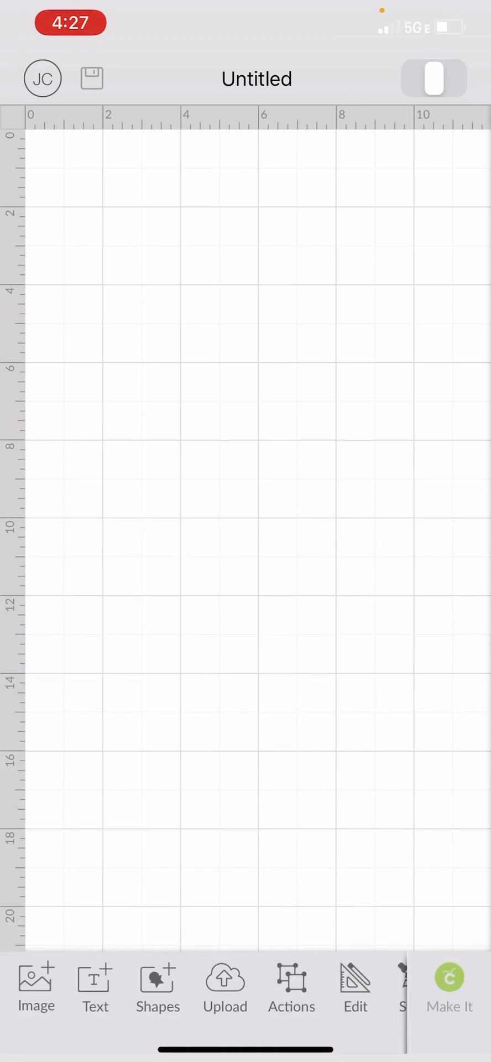
pyautogui.click(224, 989)
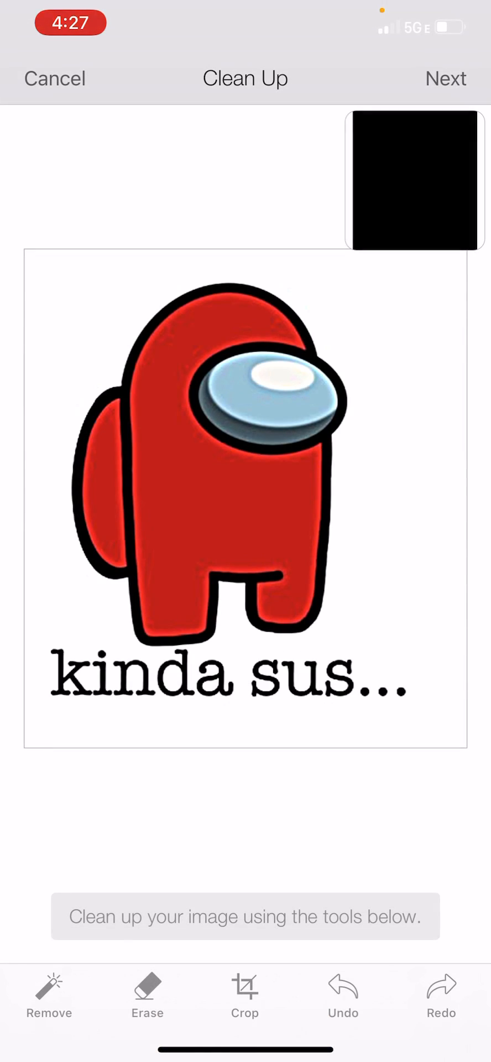
# Step: Remove the red body, white background and blue visor from the uploaded picture
pyautogui.click(48, 989)
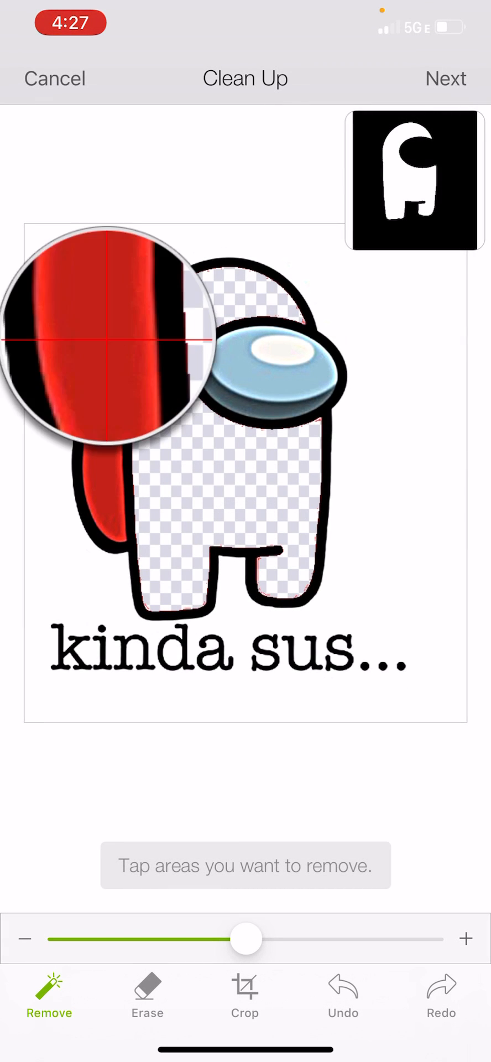
pyautogui.click(105, 332)
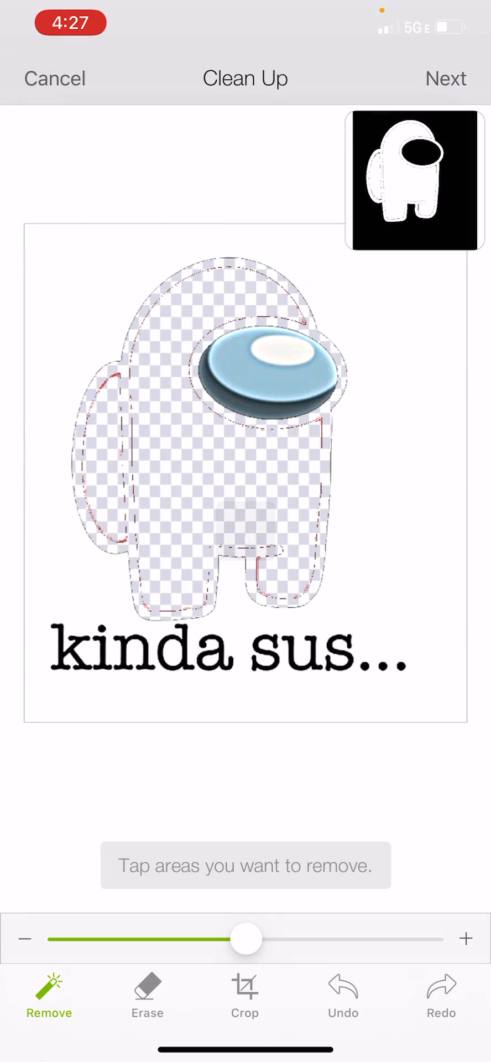
pyautogui.click(245, 535)
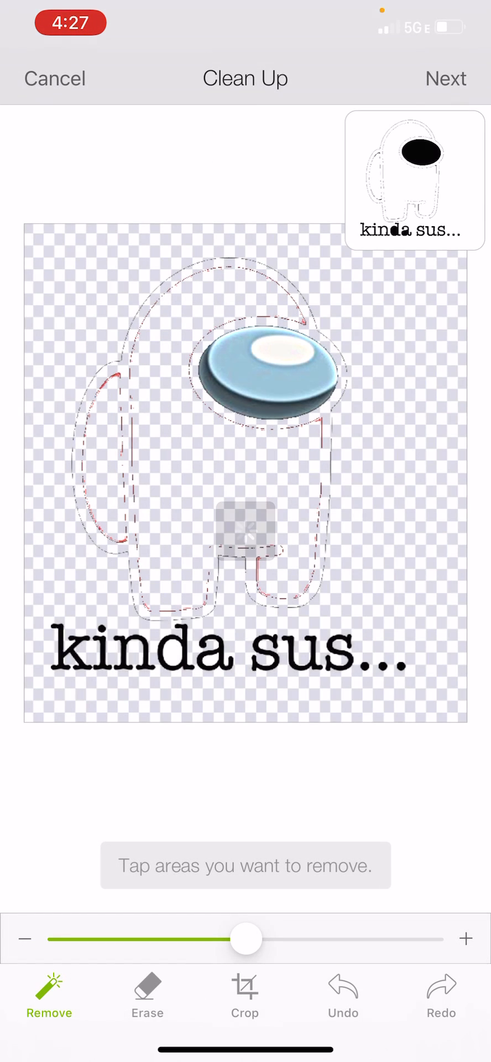
pyautogui.click(148, 996)
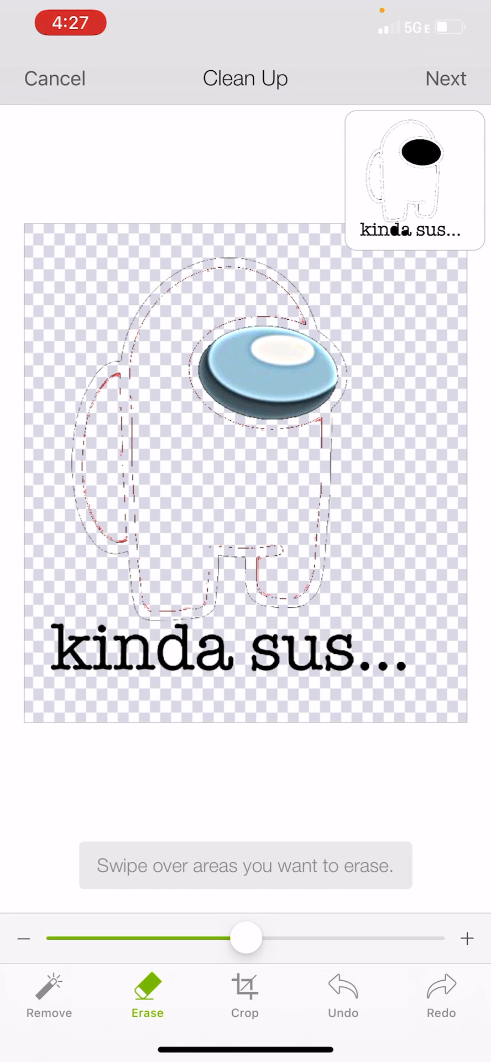
pyautogui.click(48, 996)
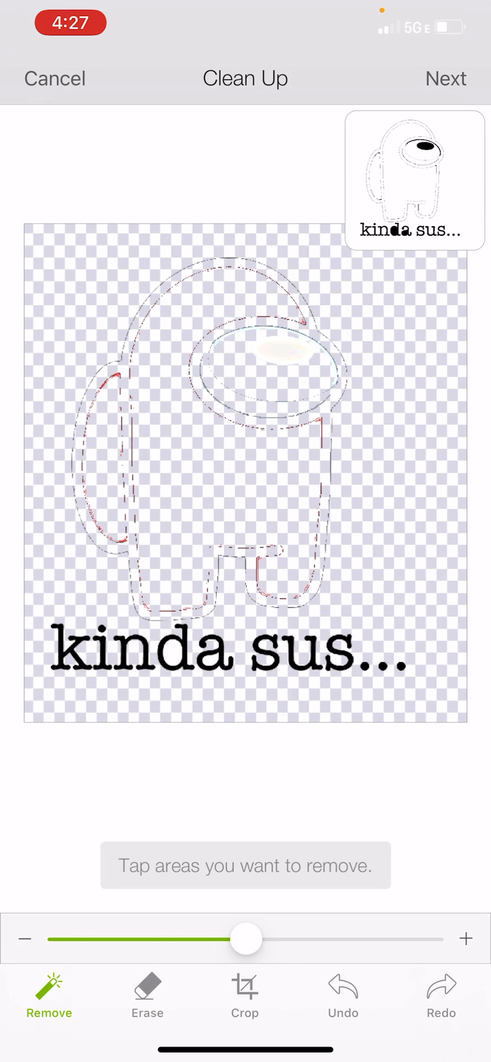
pyautogui.click(147, 996)
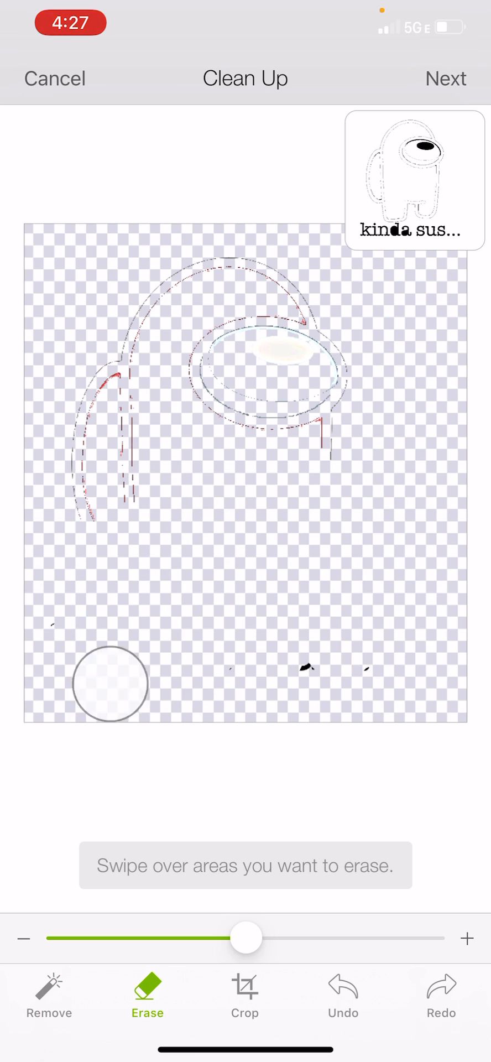
# Step: Erase the lettering, lower body outline and stray outline around the visor highlight
pyautogui.moveTo(108, 684); pyautogui.dragTo(330, 413)
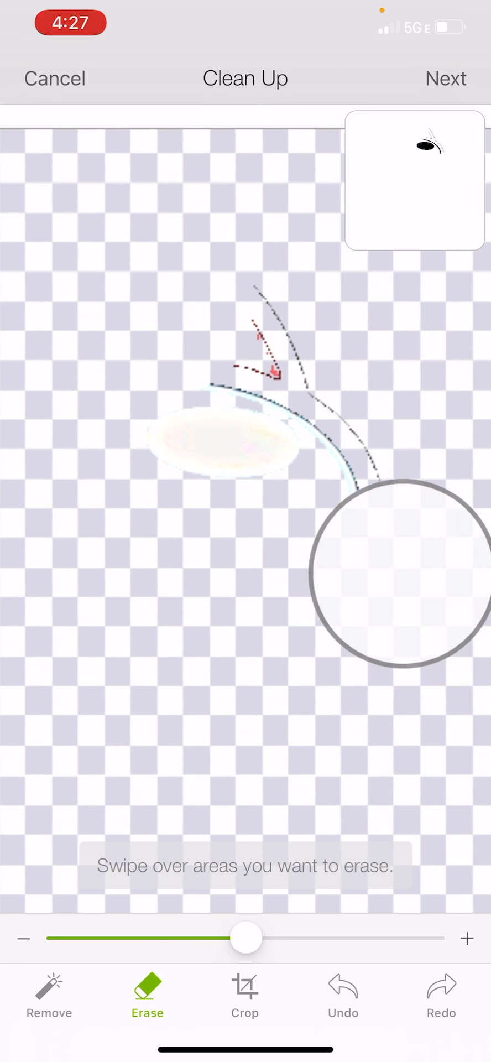
pyautogui.moveTo(400, 596); pyautogui.dragTo(383, 365)
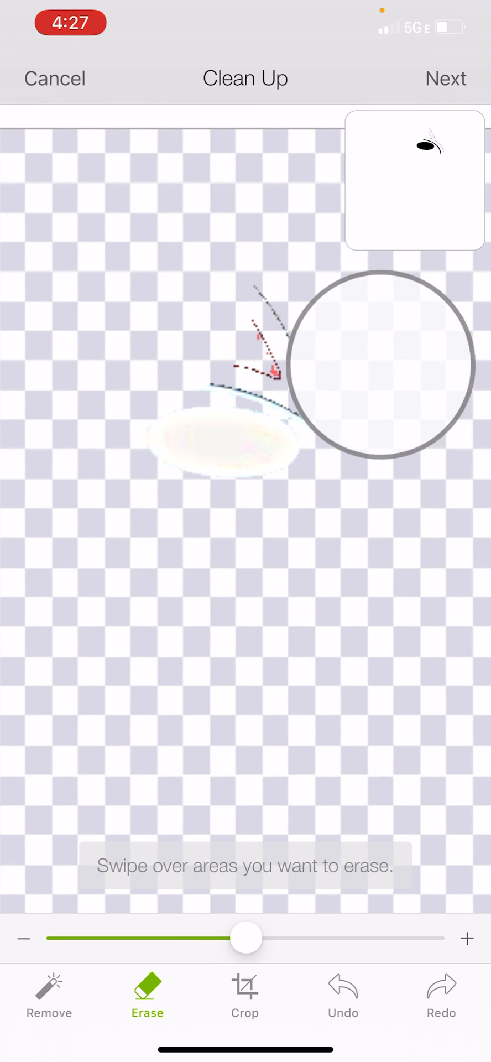
pyautogui.moveTo(376, 362); pyautogui.dragTo(295, 322)
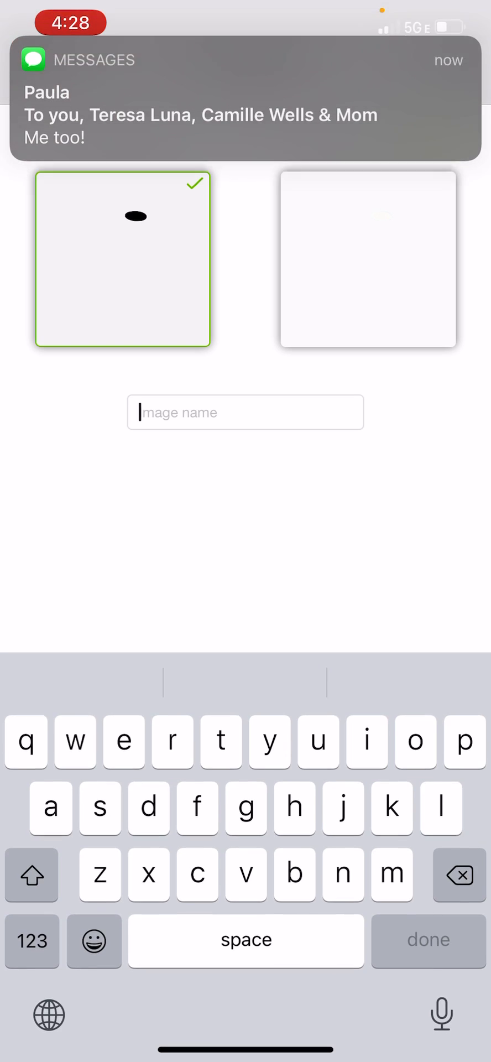
# Step: Name the highlight image 'kinda sus' and save it
pyautogui.write('kinda sus')
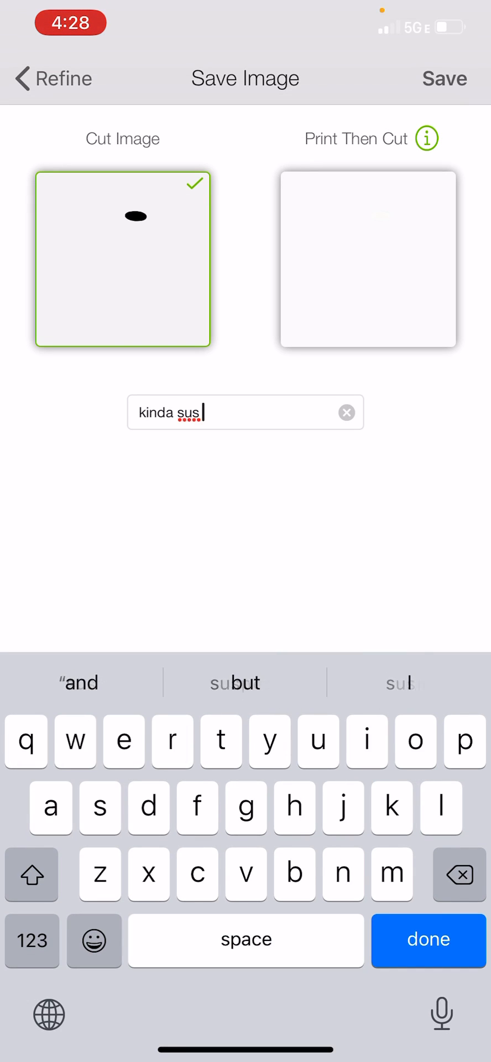
pyautogui.write('5')
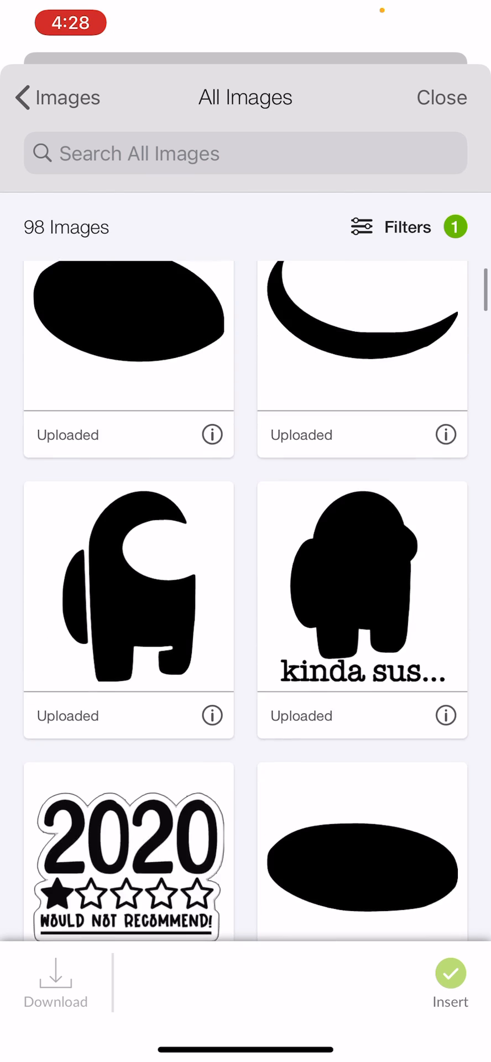
# Step: Close All Images and reopen Uploaded Images, now listing the highlight shape first
pyautogui.scroll(-3)
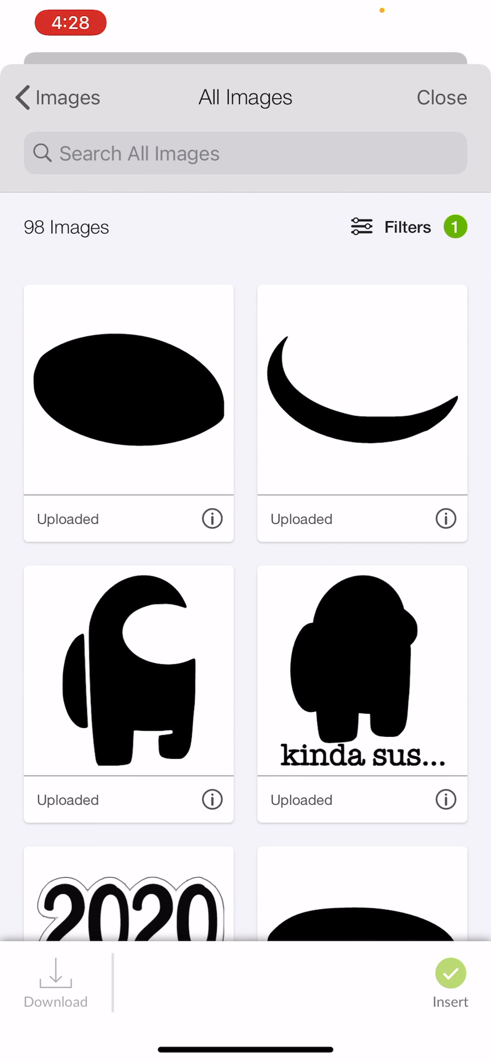
pyautogui.click(441, 97)
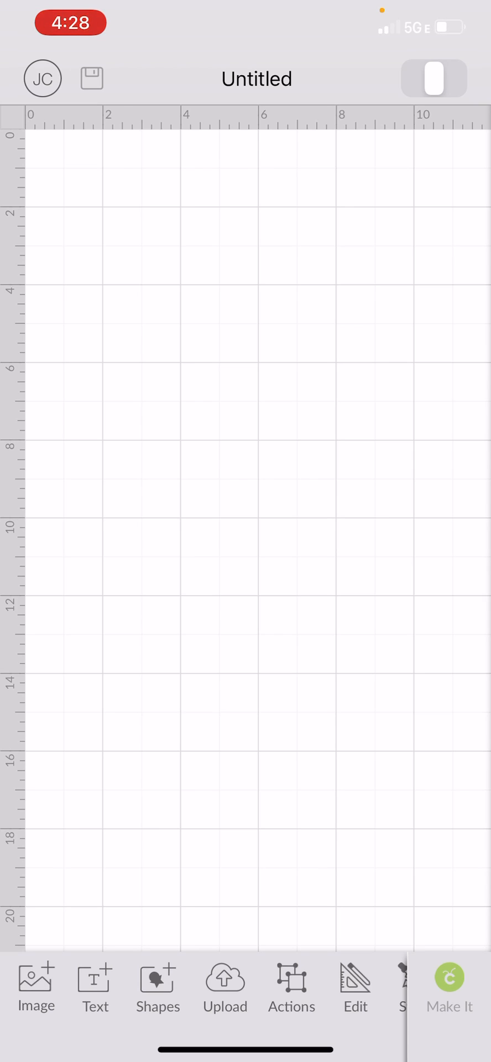
pyautogui.click(224, 989)
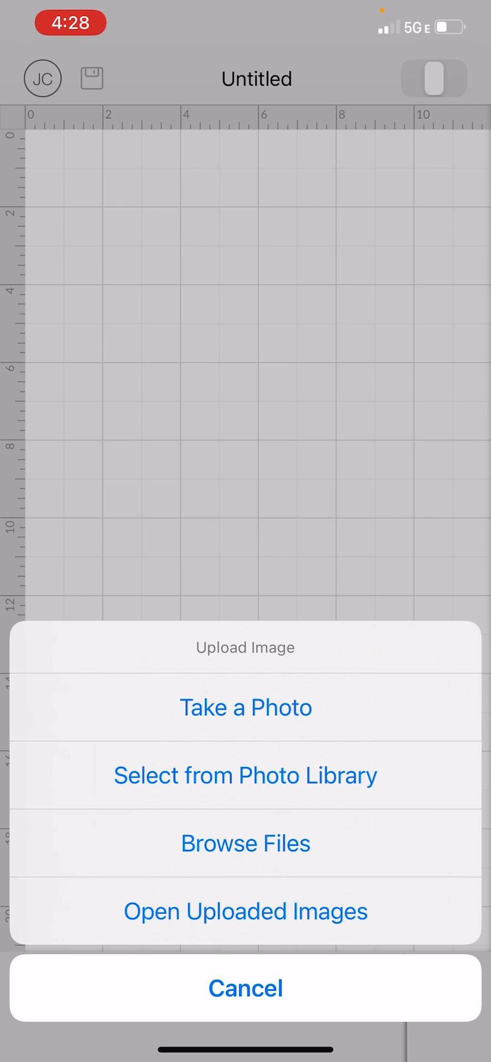
pyautogui.click(245, 911)
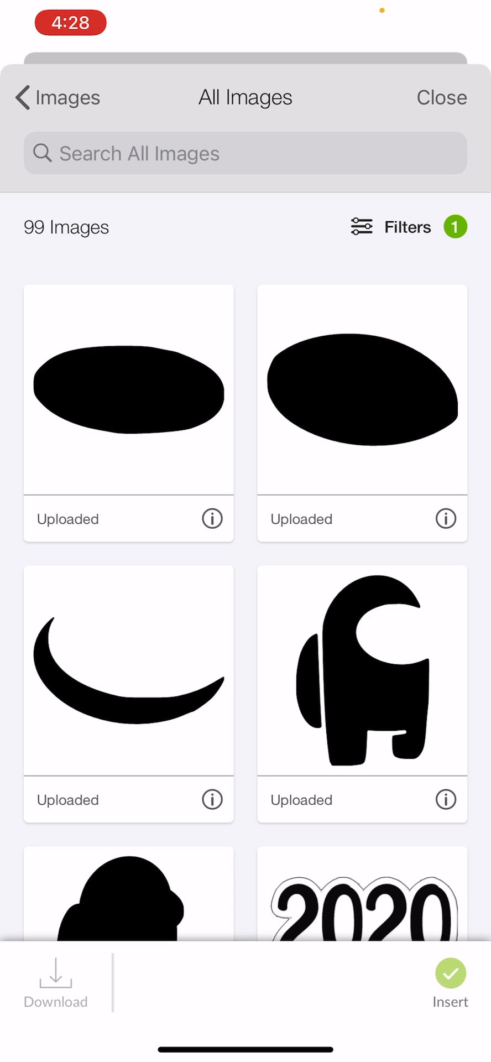
pyautogui.click(362, 670)
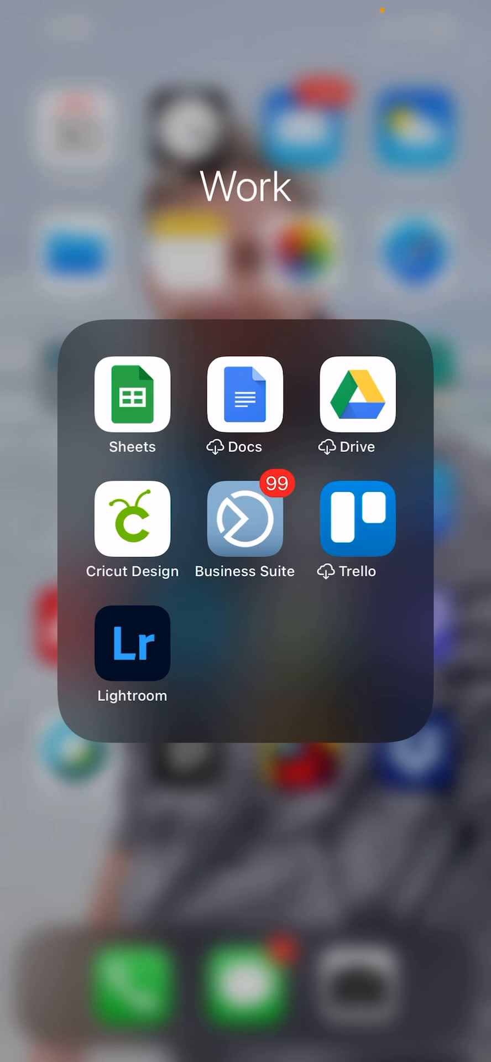
# Step: Relaunch Cricut Design and insert the five crewmate pieces from Uploaded Images
pyautogui.click(132, 519)
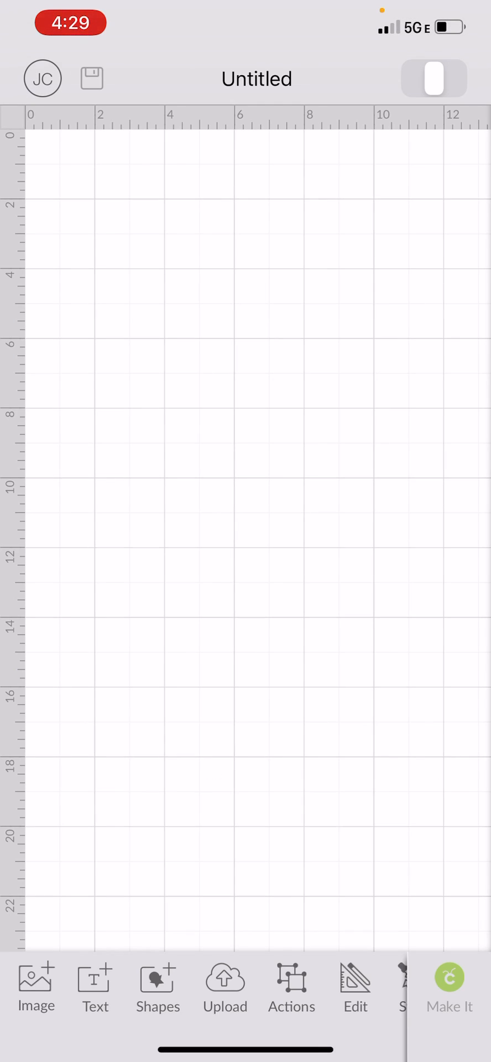
pyautogui.click(224, 988)
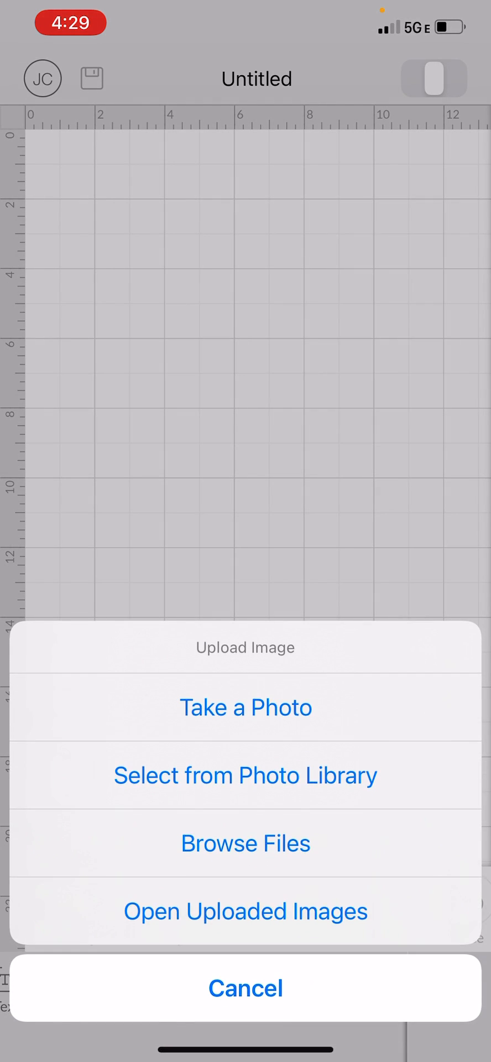
pyautogui.click(245, 911)
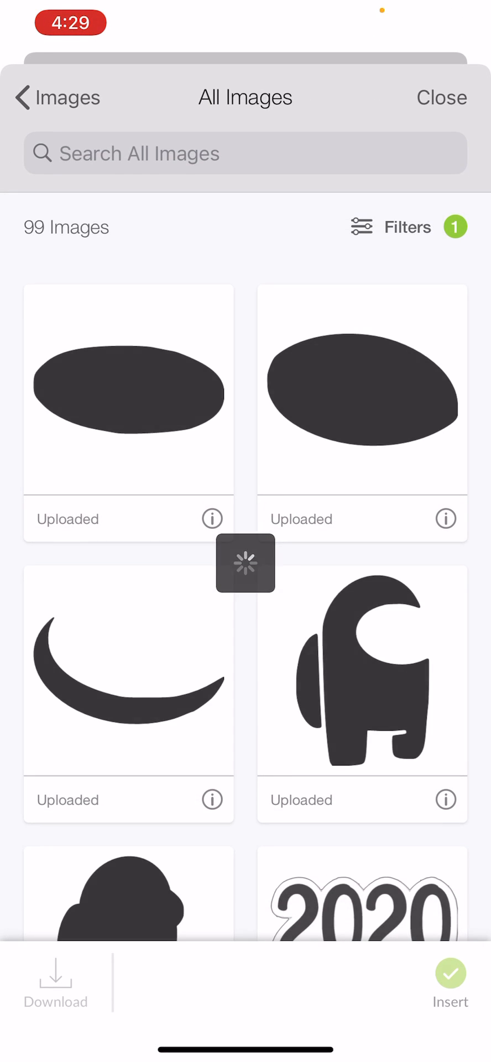
pyautogui.click(362, 671)
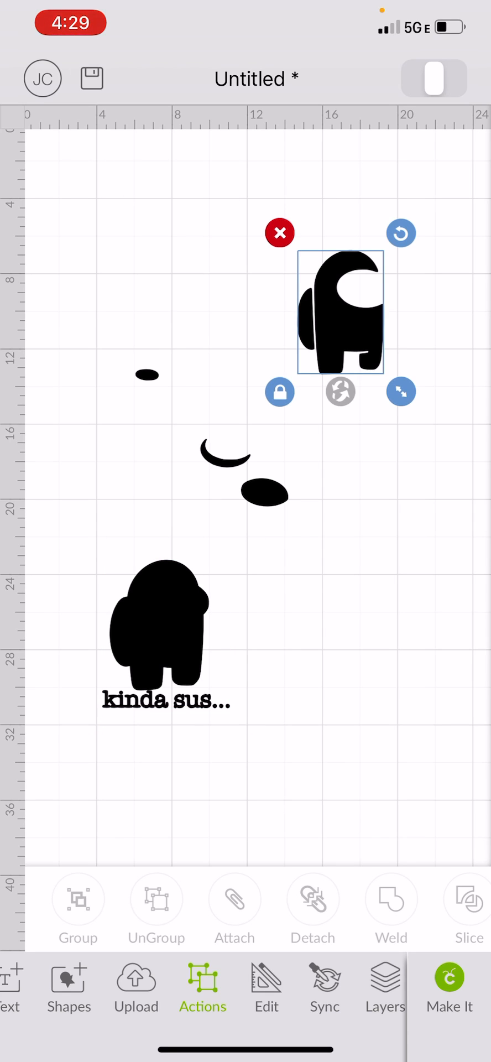
# Step: Colour the crewmate body red and move it onto the black silhouette
pyautogui.click(265, 989)
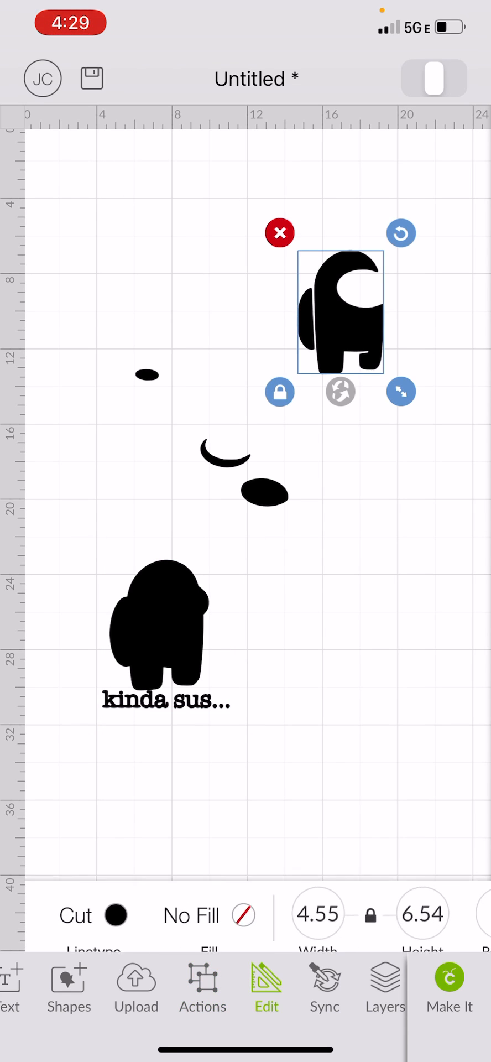
pyautogui.click(116, 916)
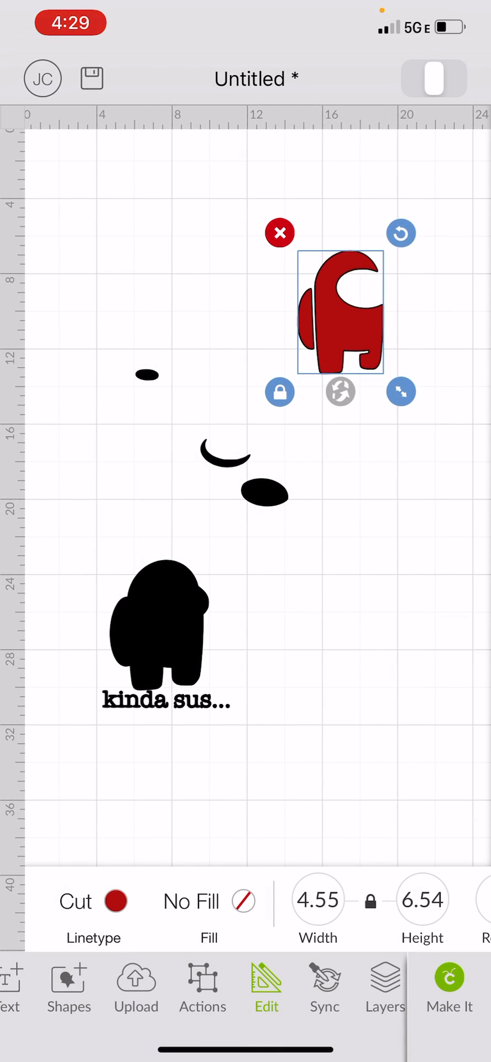
pyautogui.moveTo(338, 312); pyautogui.dragTo(169, 630)
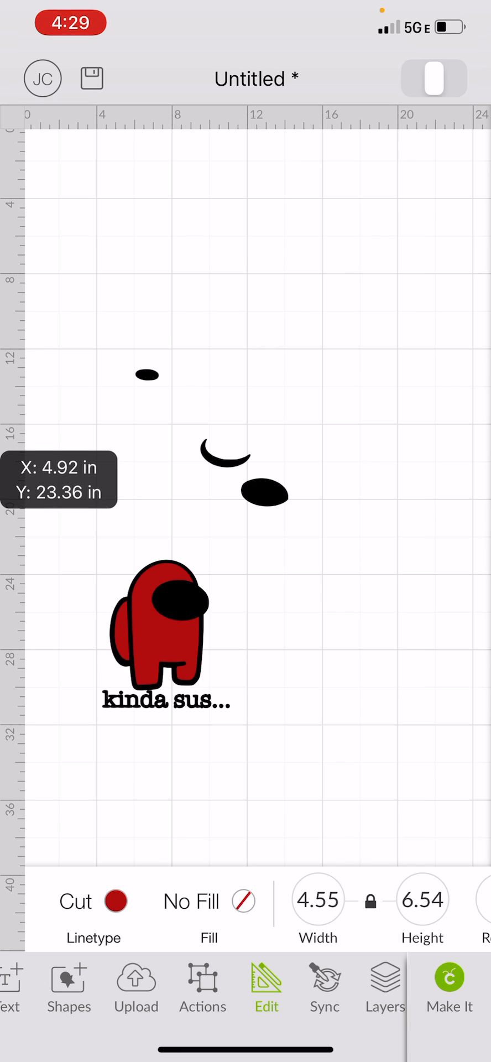
# Step: Recolour the black crescent piece dark gray
pyautogui.click(162, 624)
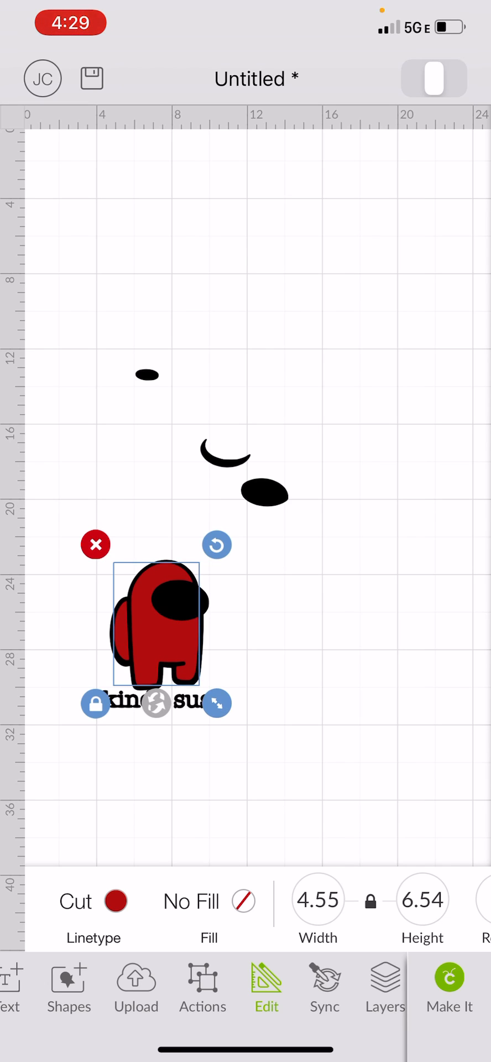
pyautogui.click(225, 452)
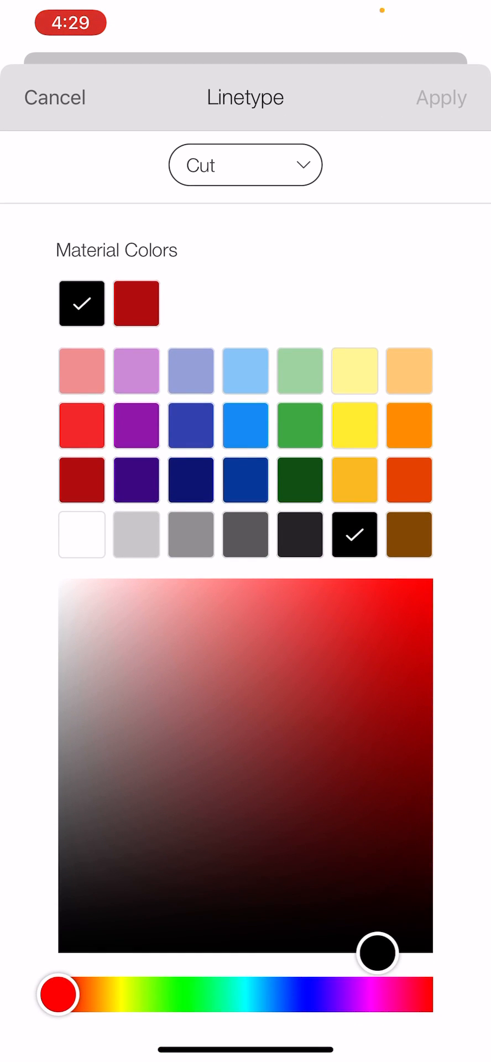
pyautogui.click(245, 535)
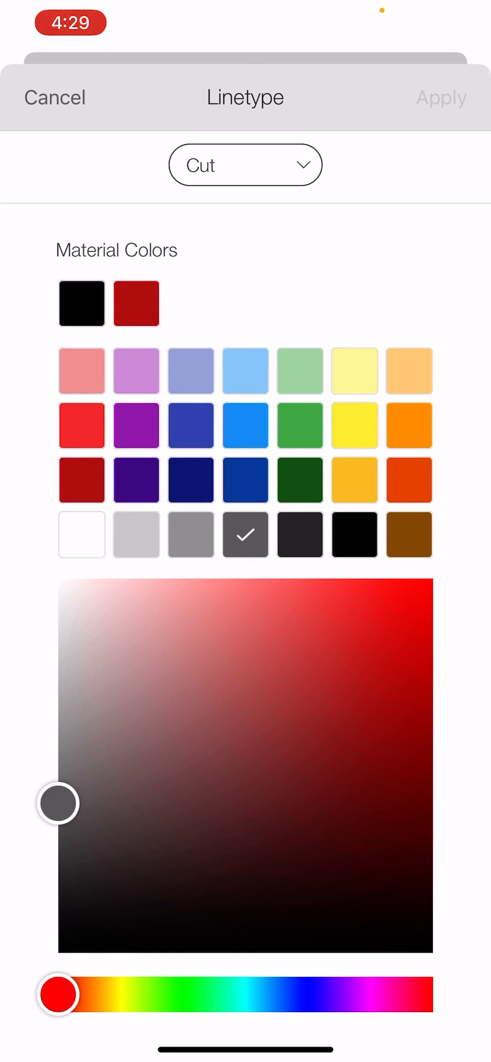
pyautogui.click(55, 97)
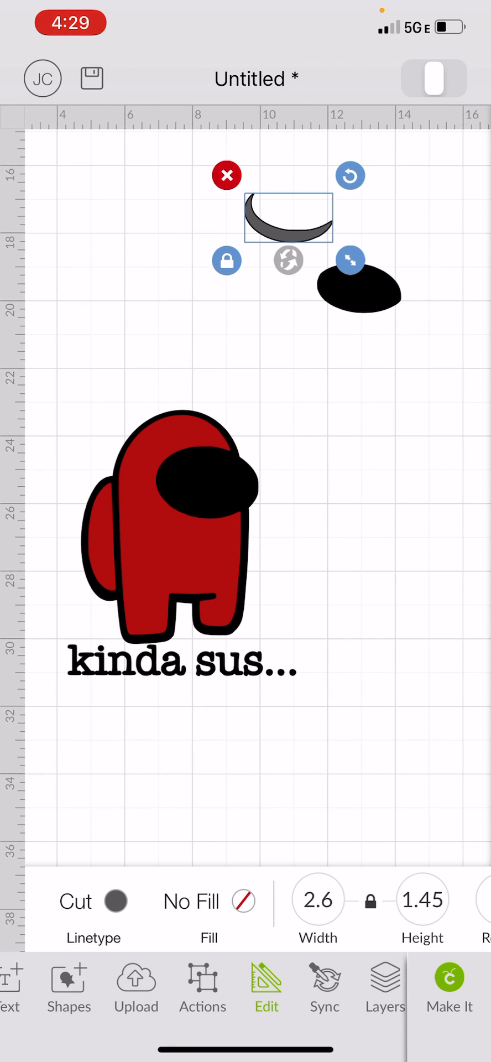
# Step: Colour the large oval light blue over the gray crescent and the small oval white
pyautogui.moveTo(288, 218); pyautogui.dragTo(352, 430)
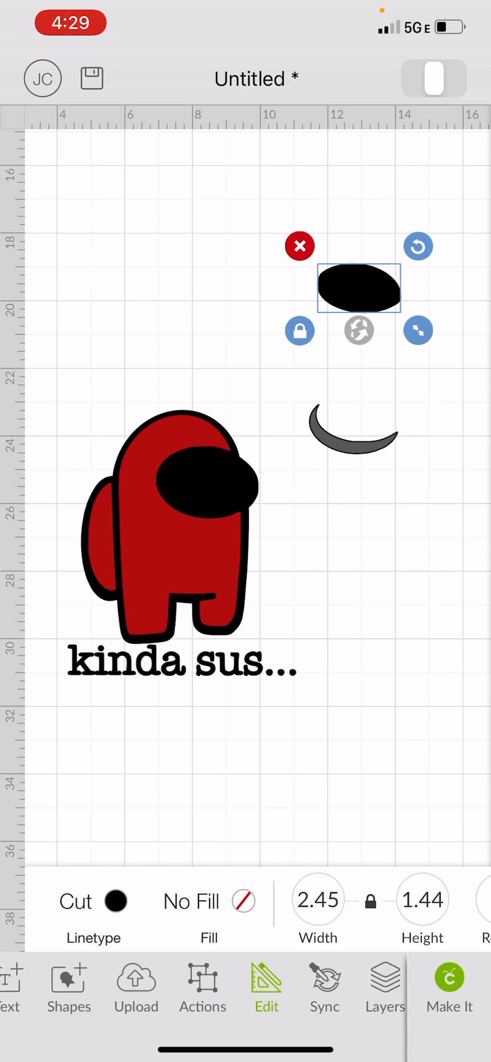
pyautogui.click(93, 902)
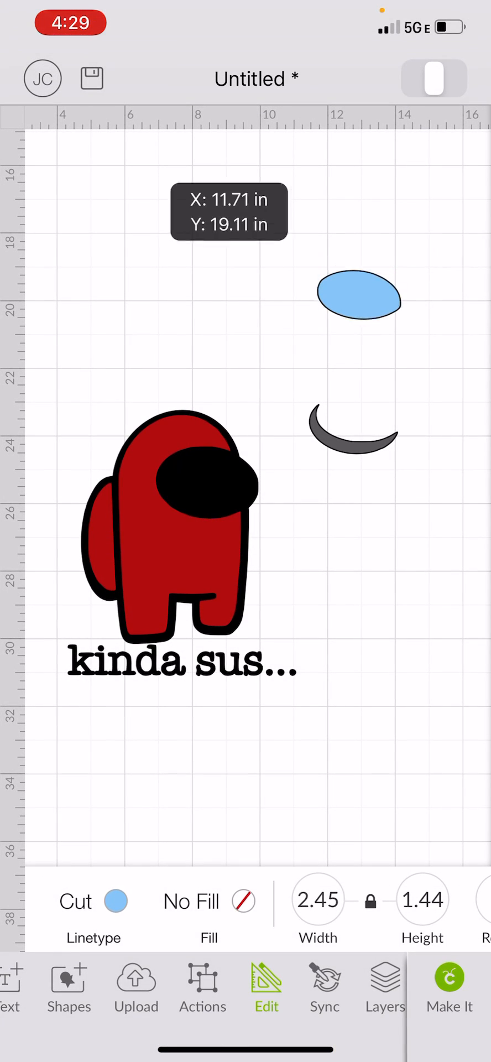
pyautogui.moveTo(357, 296); pyautogui.dragTo(352, 420)
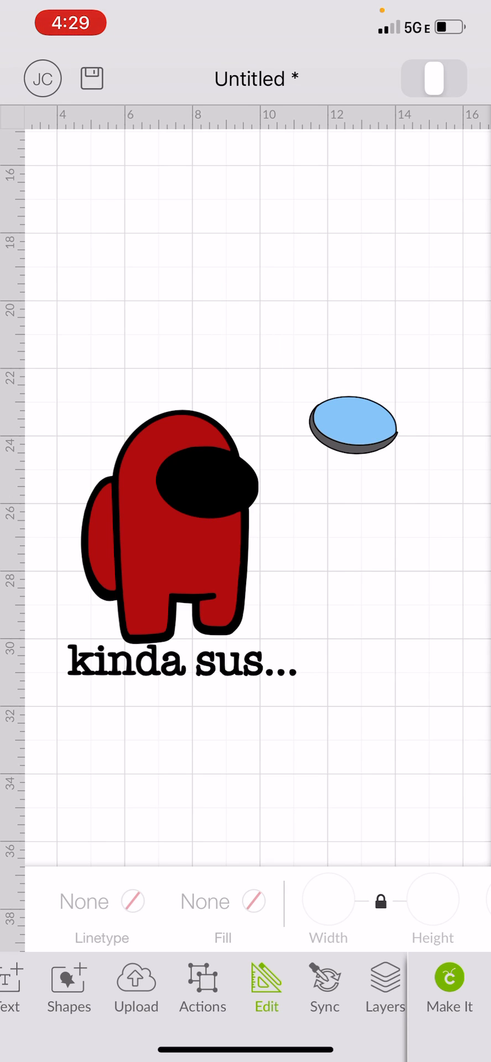
pyautogui.click(352, 423)
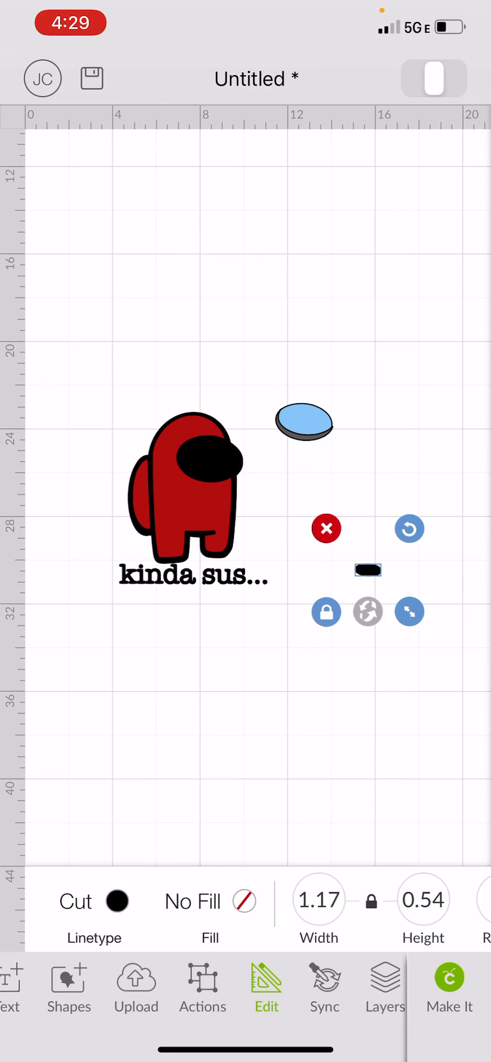
pyautogui.click(121, 901)
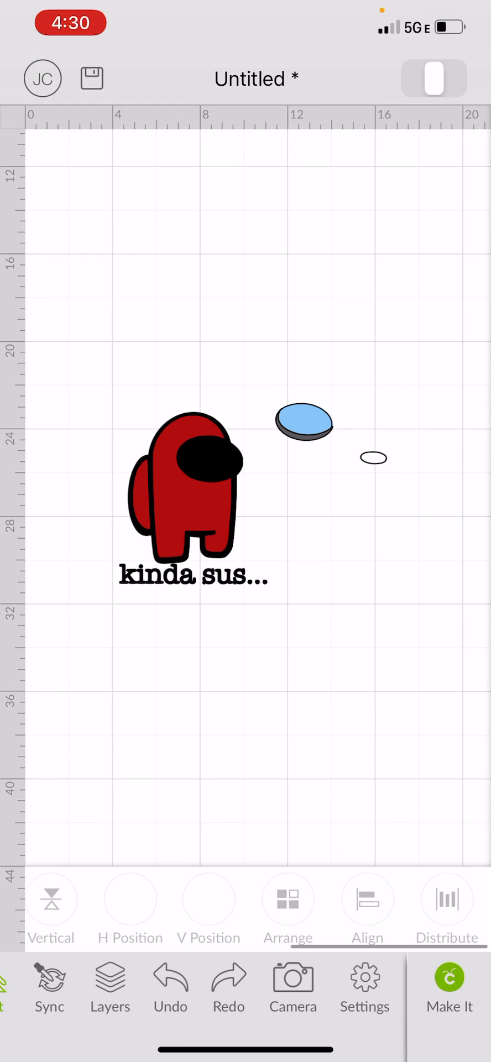
# Step: Drag the white highlight onto the upper light blue visor, fine-tune it, and select all three visor pieces
pyautogui.click(287, 899)
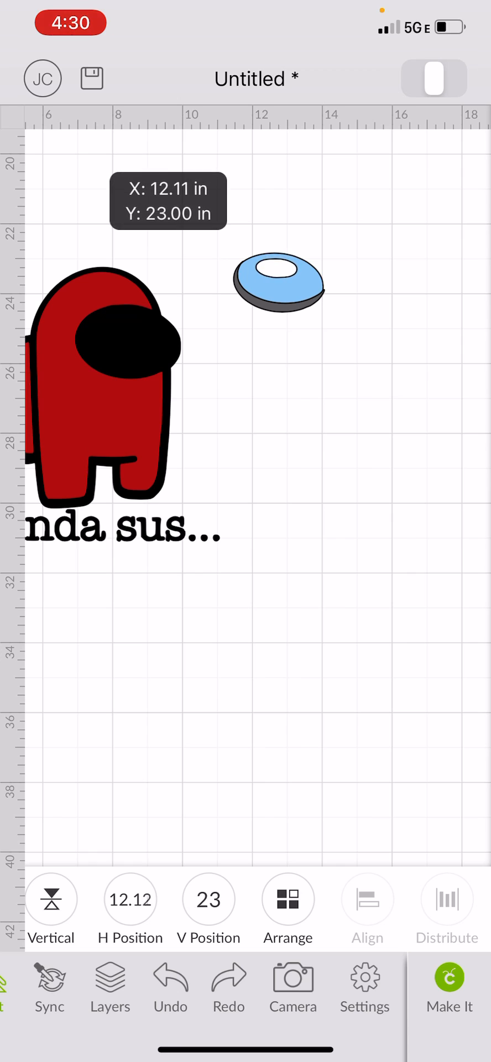
pyautogui.click(277, 283)
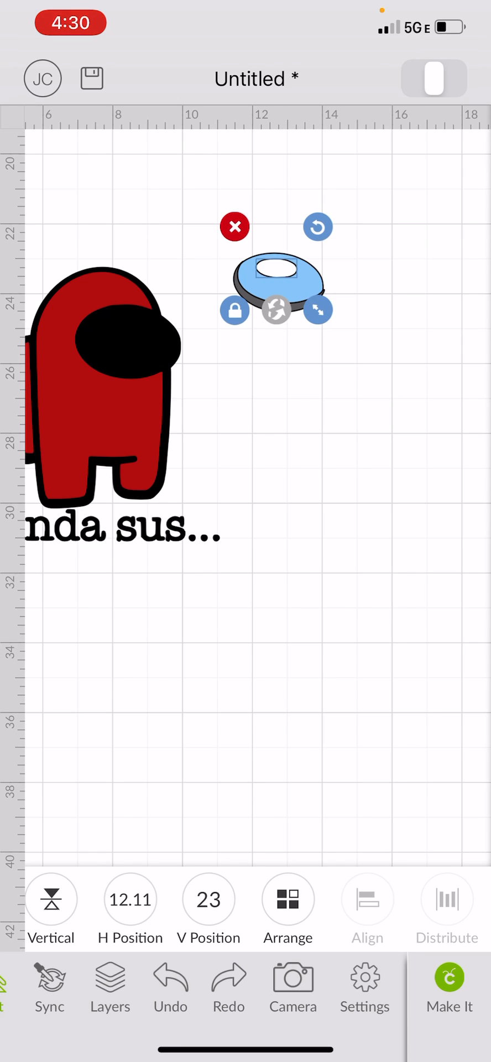
pyautogui.moveTo(277, 290); pyautogui.dragTo(277, 281)
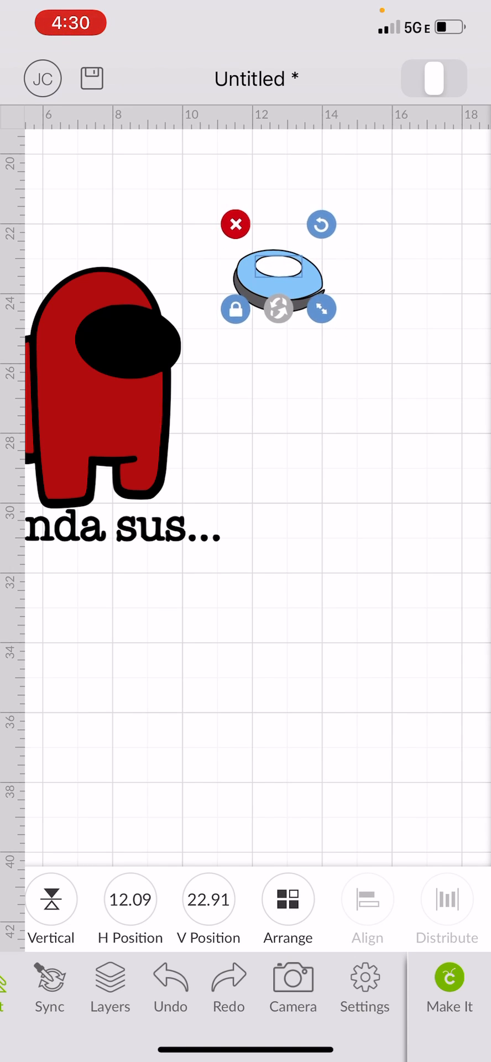
pyautogui.moveTo(278, 278); pyautogui.dragTo(279, 281)
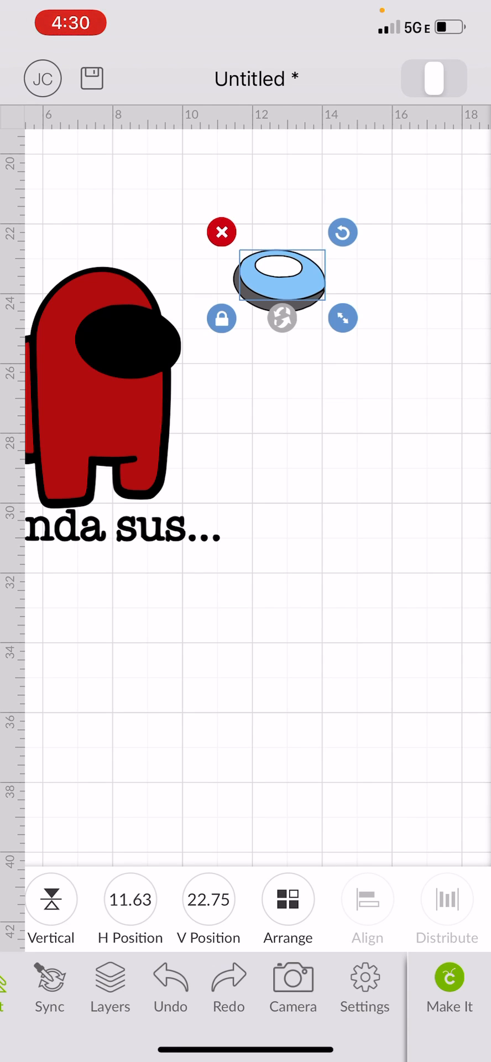
pyautogui.moveTo(280, 279); pyautogui.dragTo(280, 279)
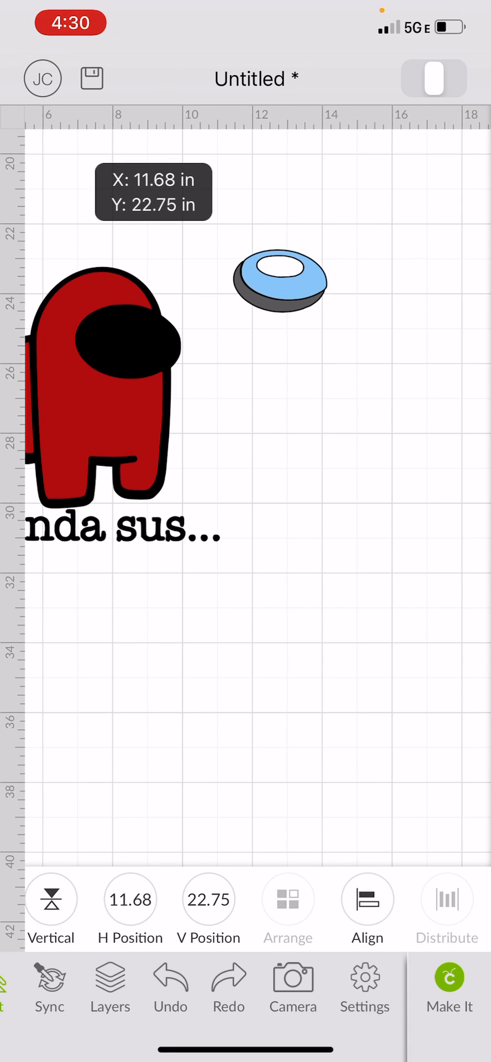
pyautogui.click(278, 280)
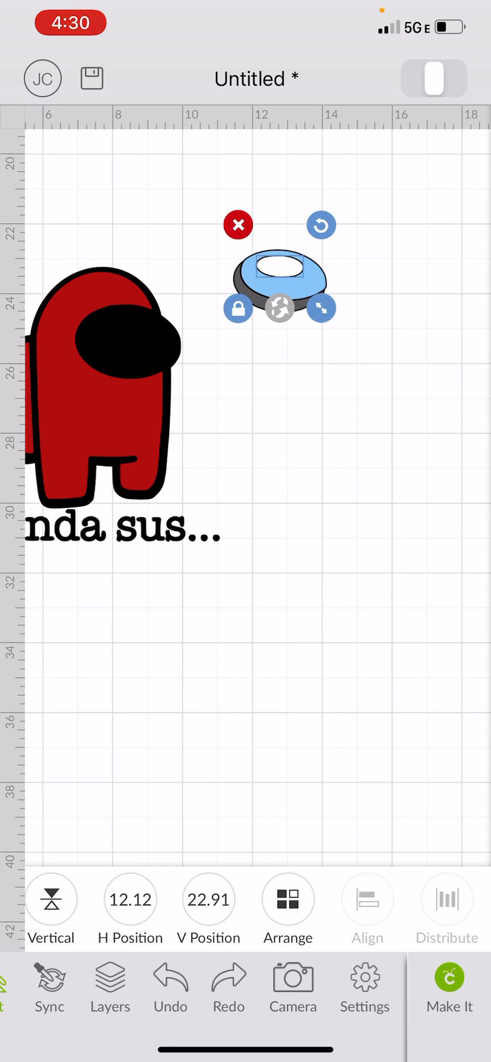
pyautogui.moveTo(280, 278); pyautogui.dragTo(264, 281)
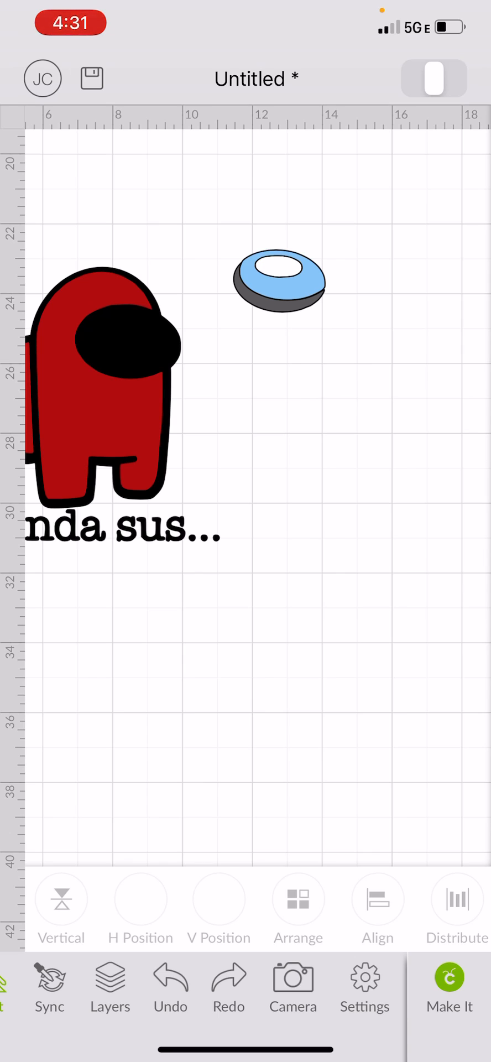
pyautogui.click(277, 283)
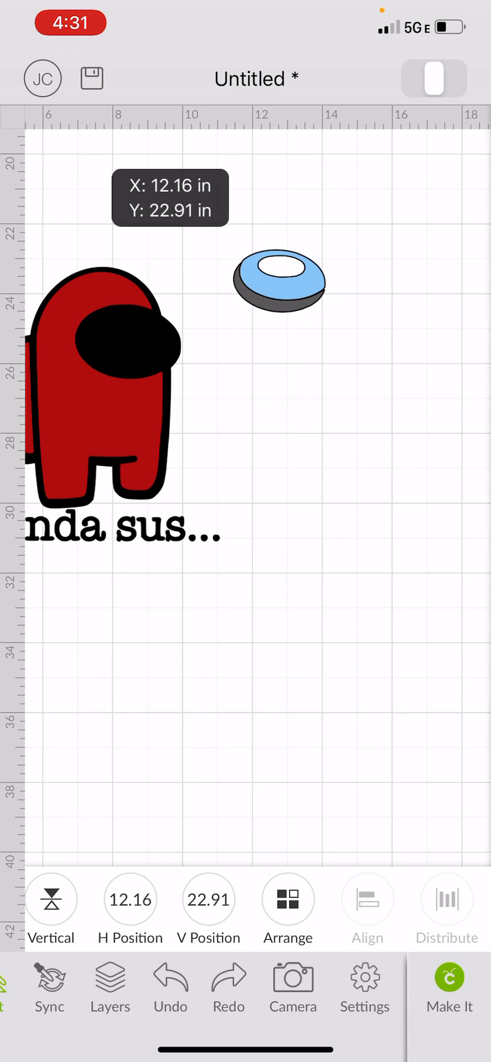
pyautogui.click(278, 281)
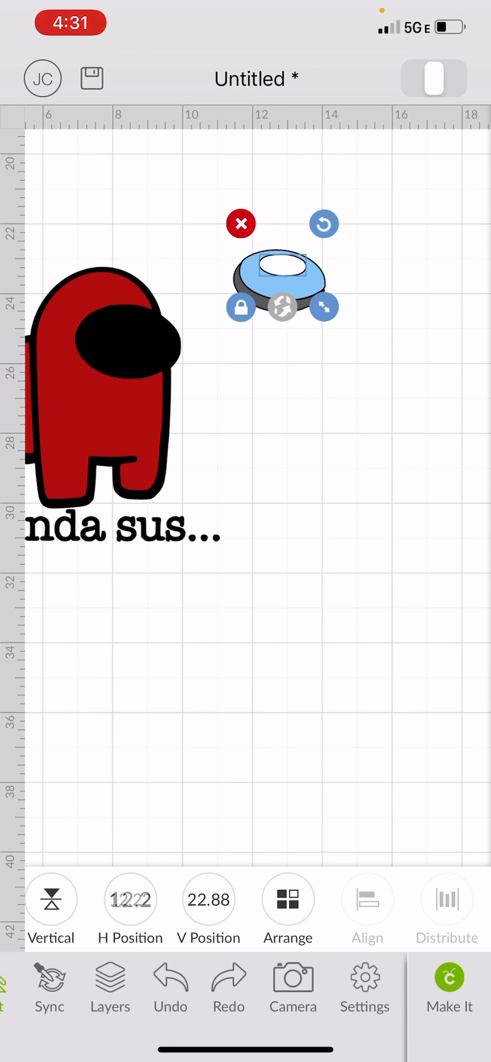
pyautogui.click(241, 224)
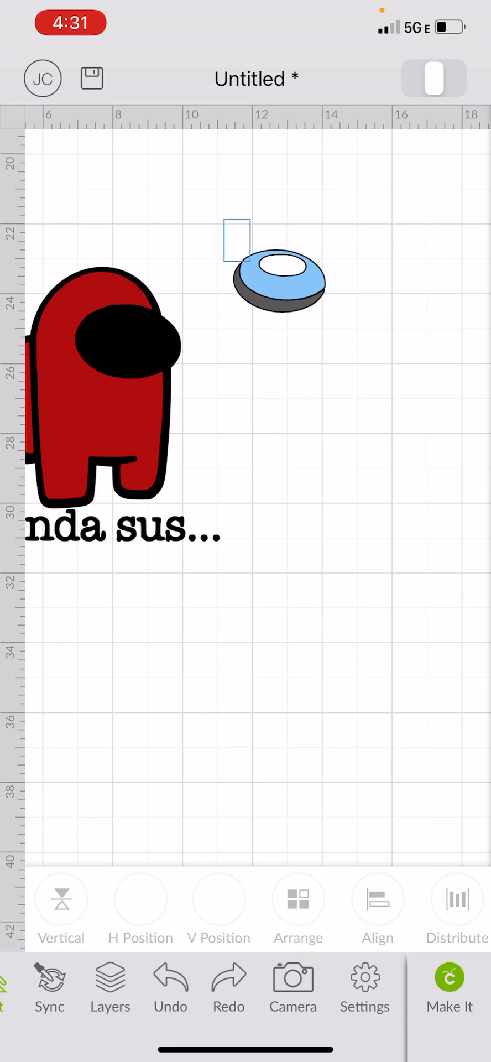
pyautogui.click(278, 281)
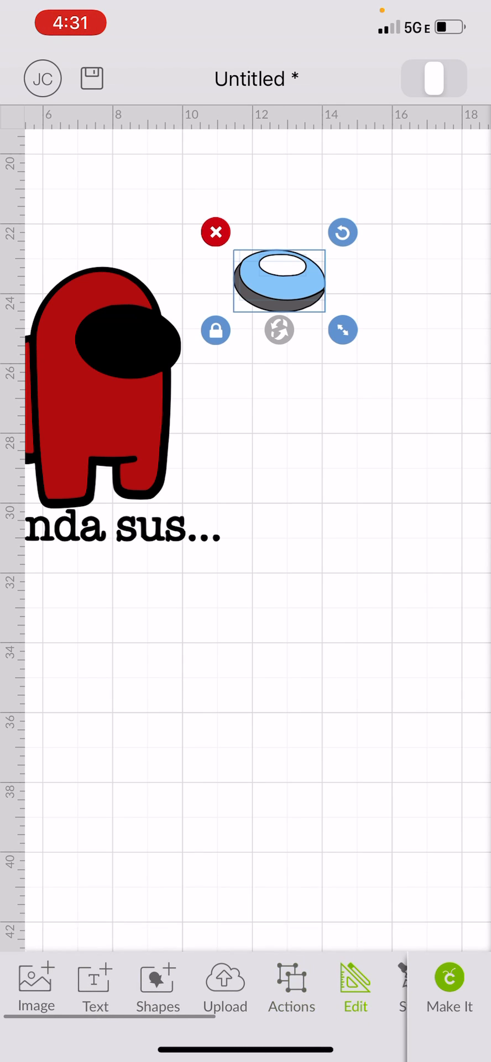
# Step: Group the three visor pieces and drag the group onto the crewmate's black eye
pyautogui.click(290, 988)
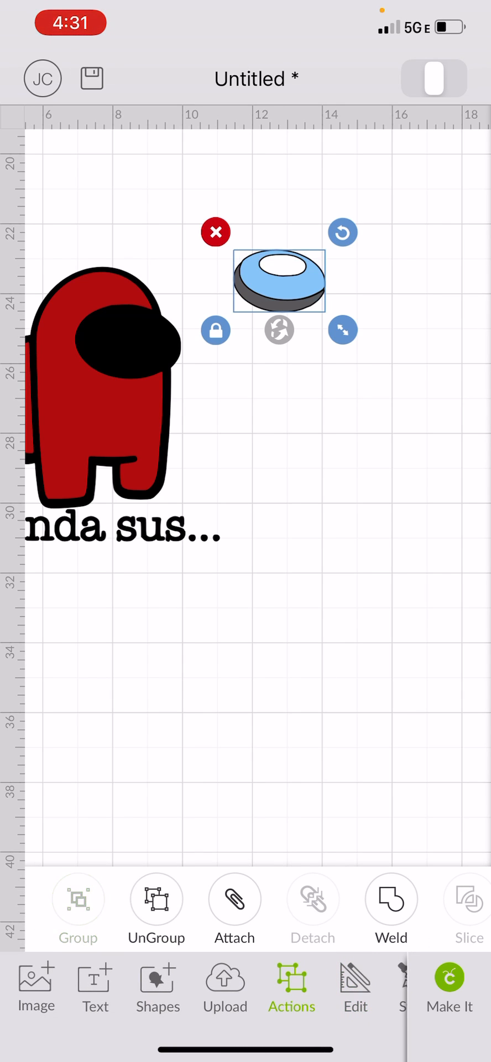
pyautogui.moveTo(278, 281); pyautogui.dragTo(358, 546)
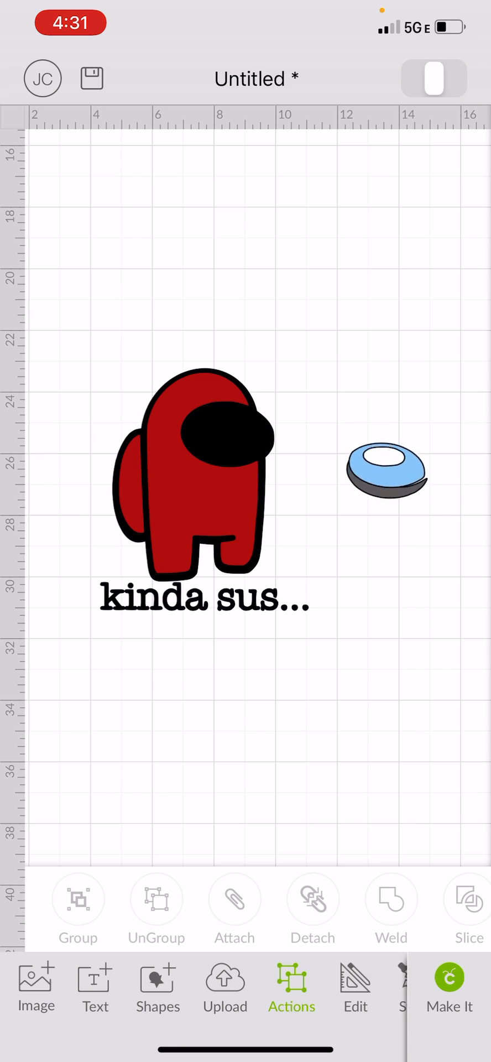
pyautogui.moveTo(386, 471); pyautogui.dragTo(291, 464)
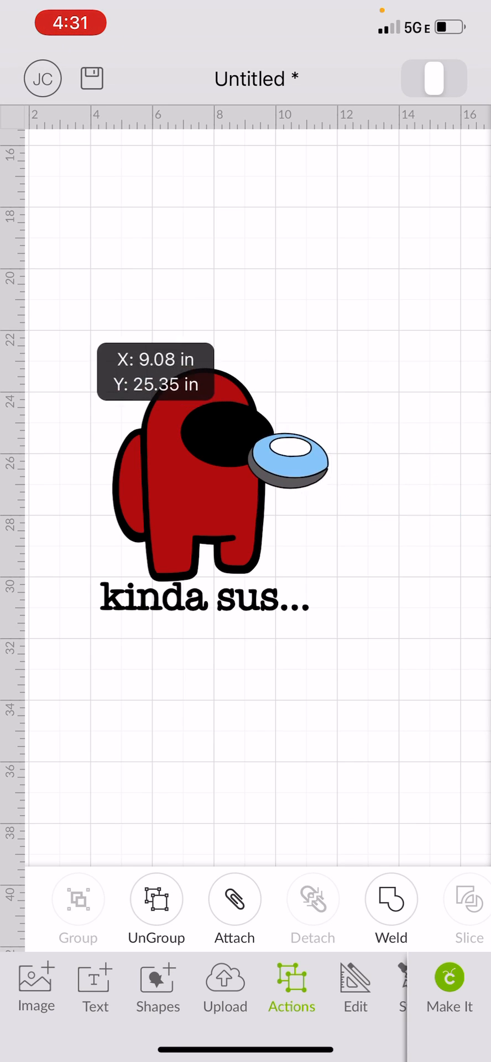
pyautogui.moveTo(288, 465); pyautogui.dragTo(227, 437)
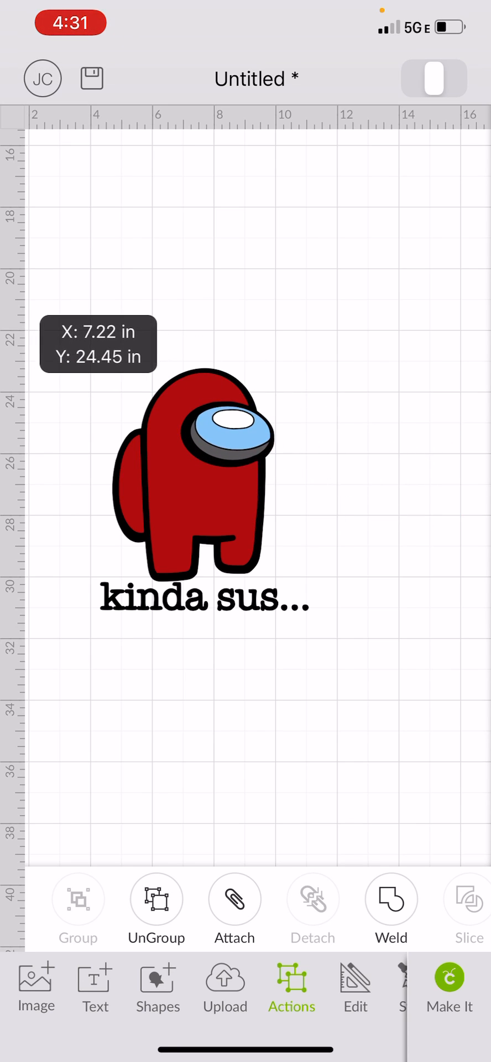
# Step: Realign the visor group over the eye area, deselect, and view the five-piece layers list
pyautogui.click(227, 430)
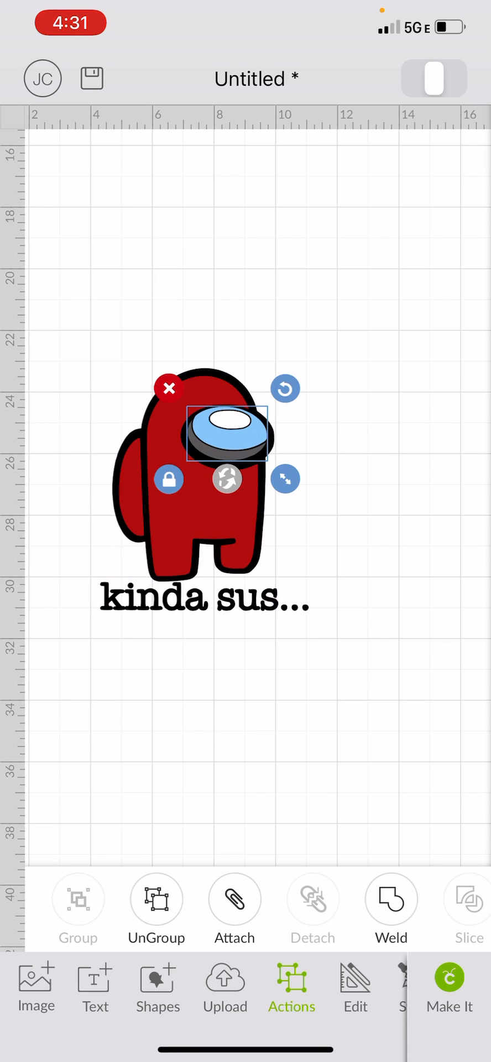
pyautogui.moveTo(228, 434); pyautogui.dragTo(315, 404)
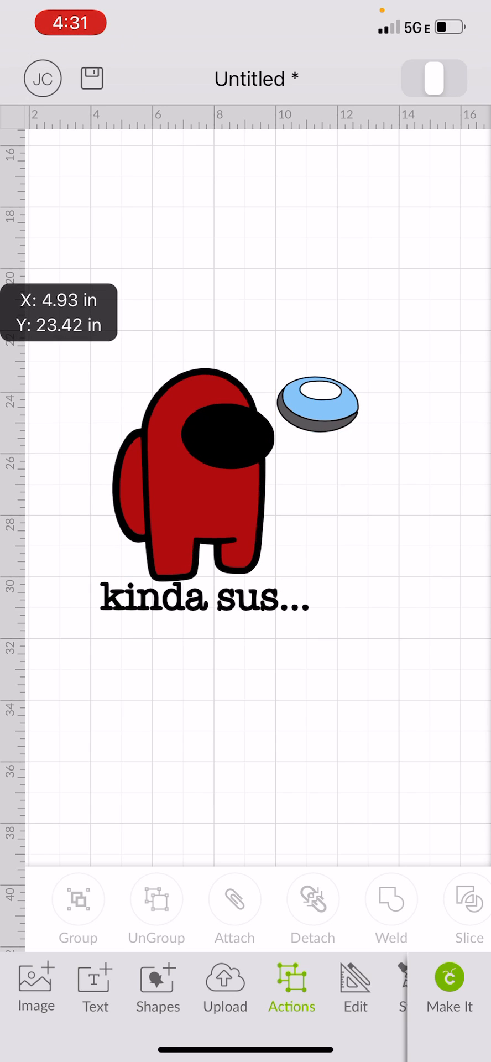
pyautogui.click(192, 474)
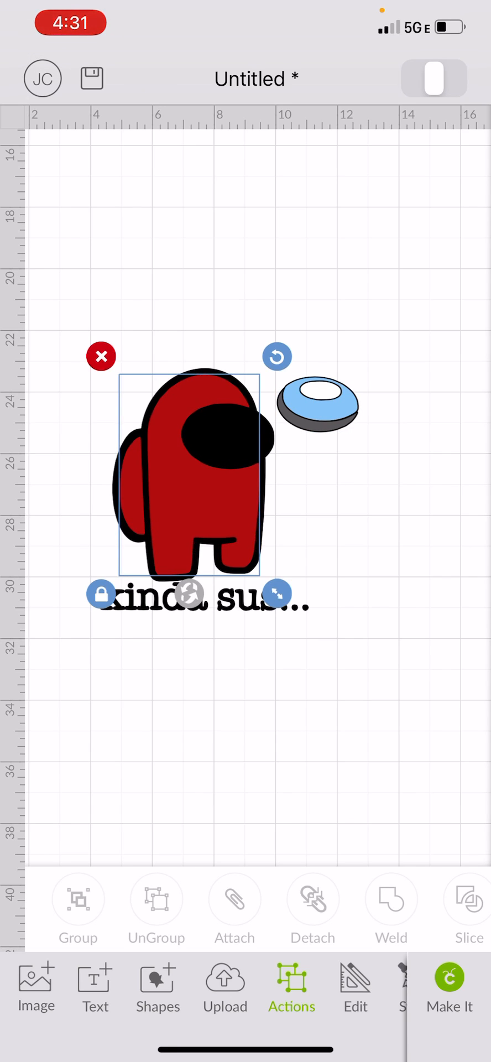
pyautogui.moveTo(315, 403); pyautogui.dragTo(227, 430)
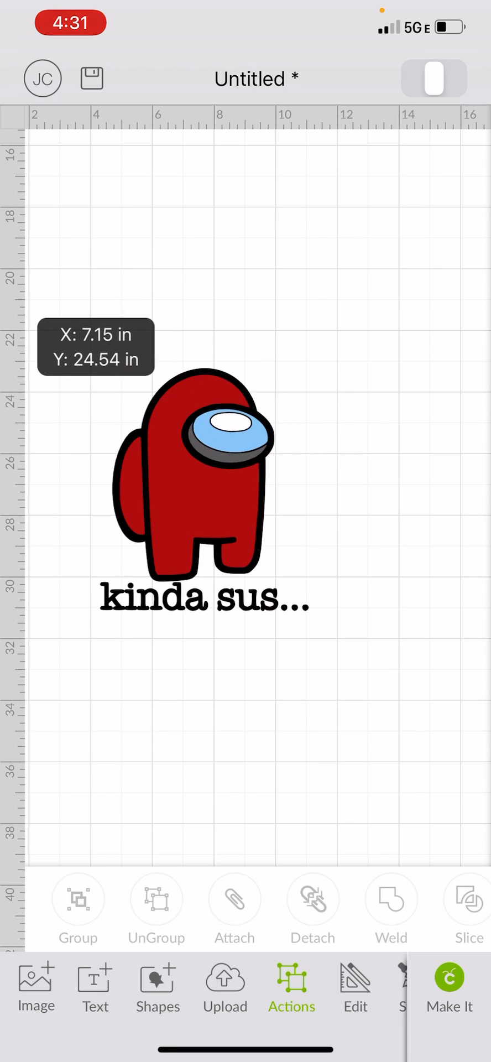
pyautogui.click(227, 437)
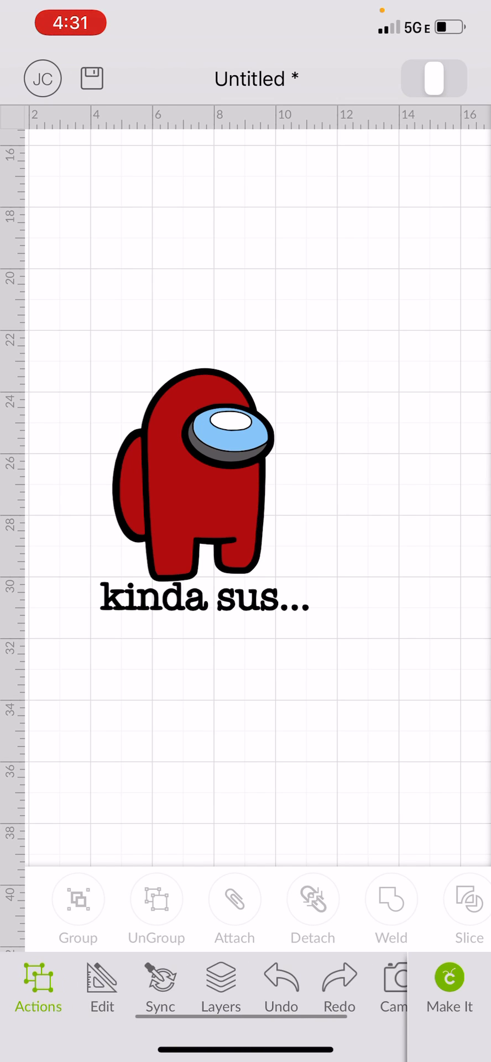
pyautogui.click(220, 989)
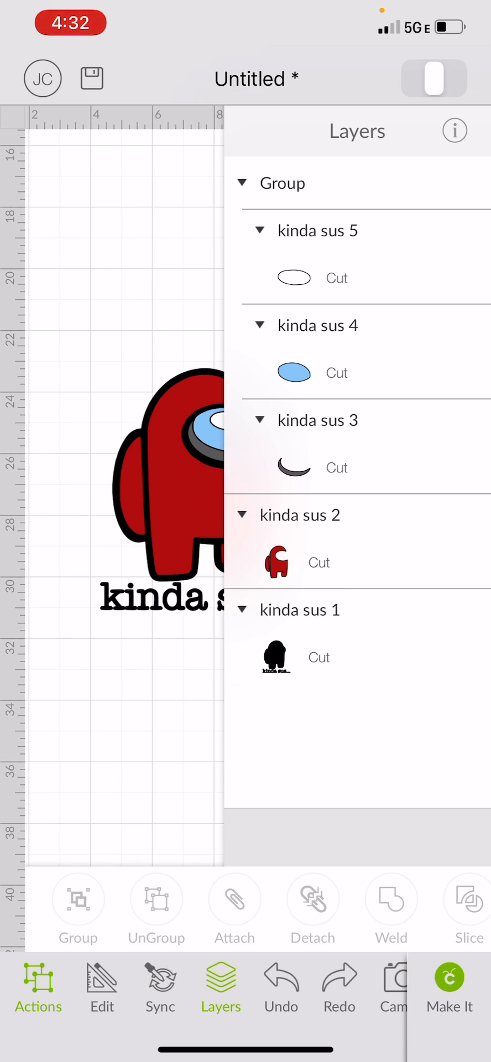
pyautogui.click(219, 988)
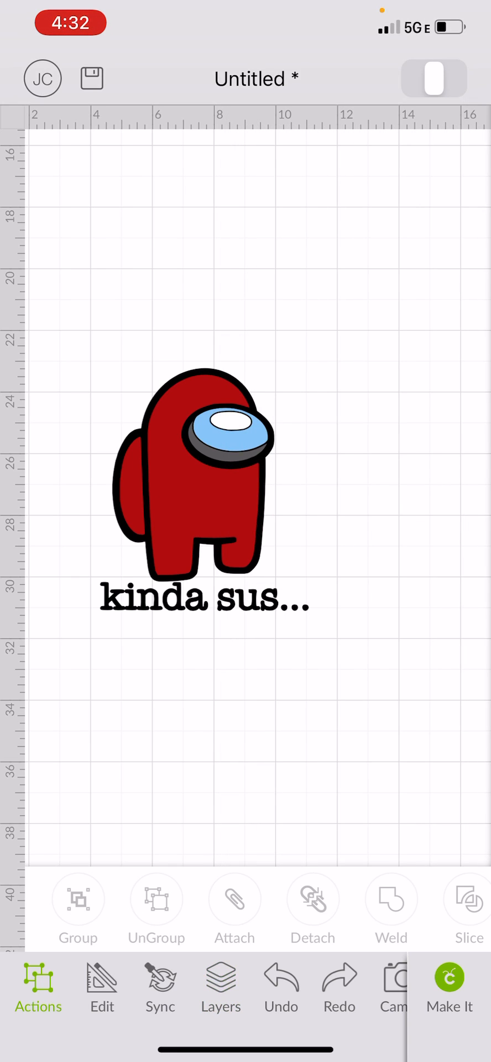